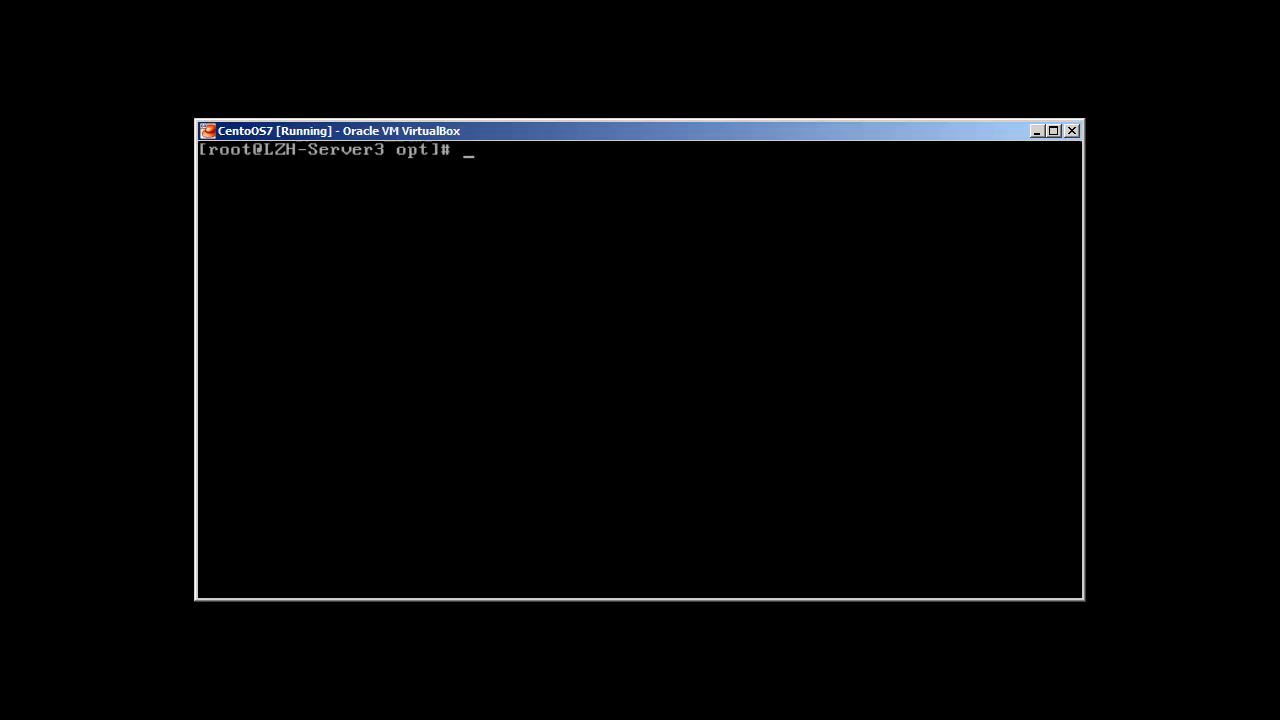
Install epel-release-7-5.noarch.rpm from dl.fedoraproject.org with rpm -ivh; it is already installed.
text(rpm -ivh http://dl.fedoraproject.org/pub/epel/7/x86_64/e/epel-release-7-5.noarch.rpm)
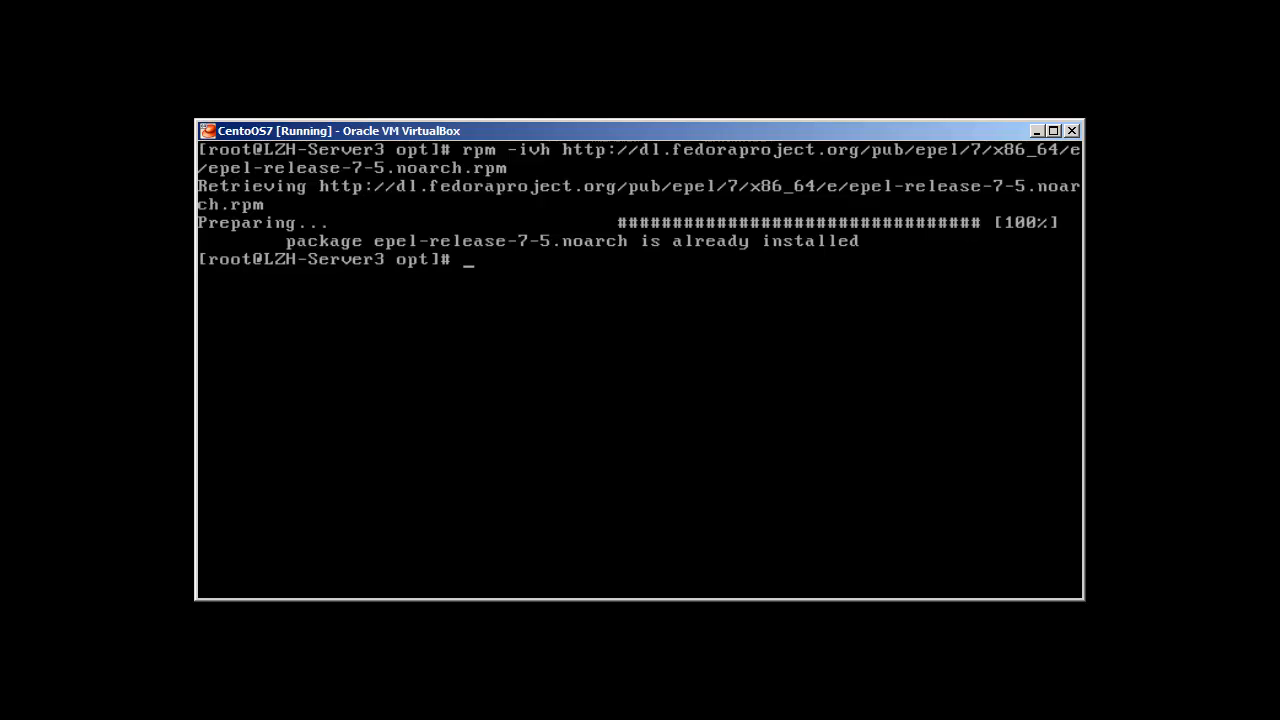
Run yum -y update after fixing the mistyped 'updat'; no packages need updating.
text(yum)
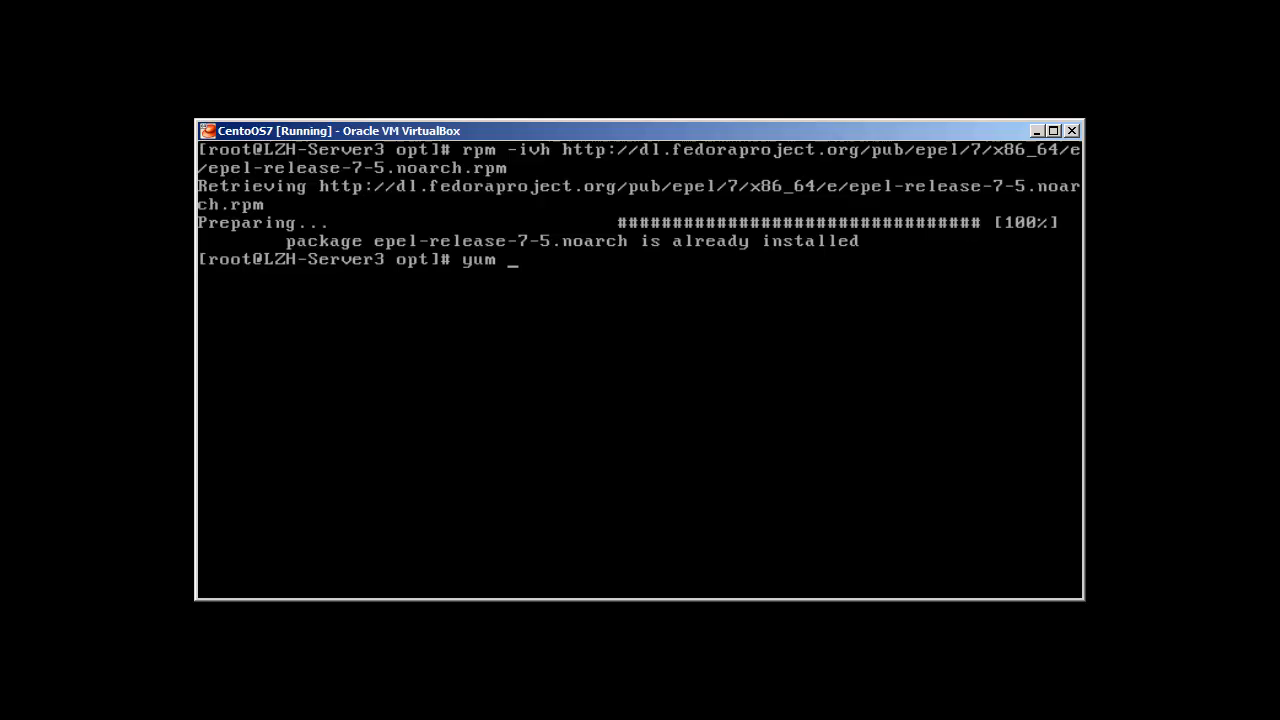
text(-y up)
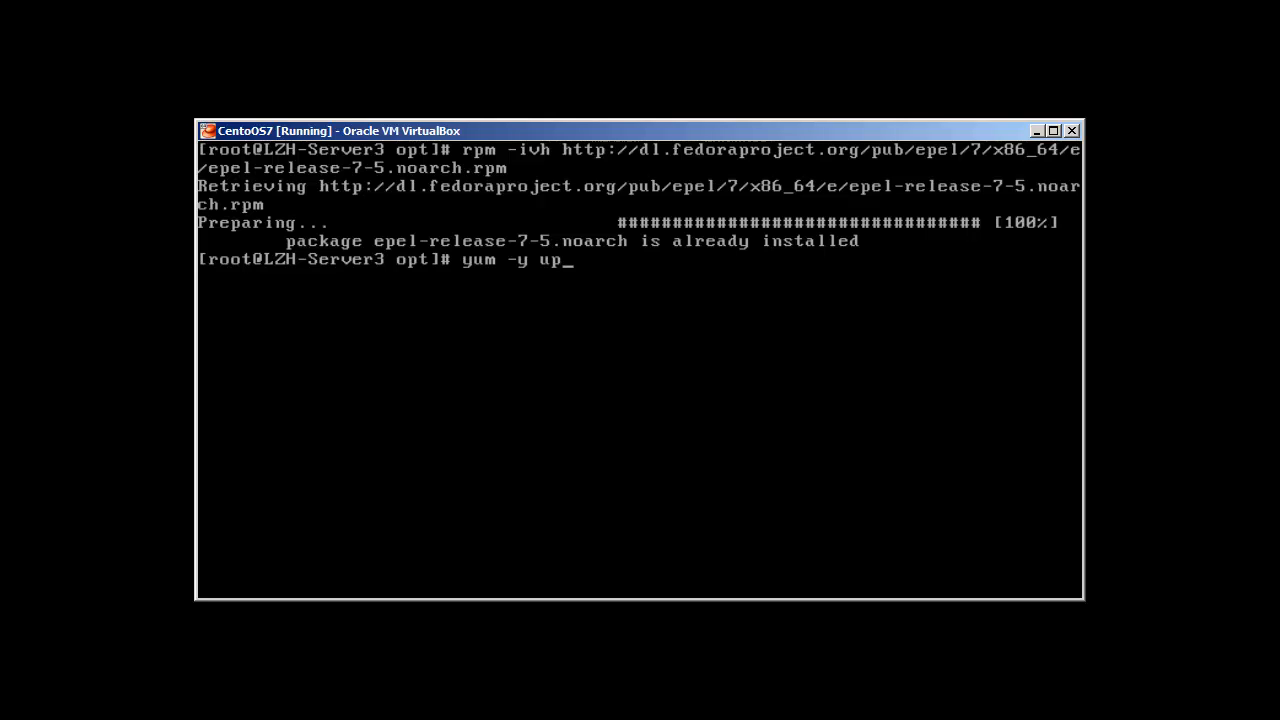
text(dat)
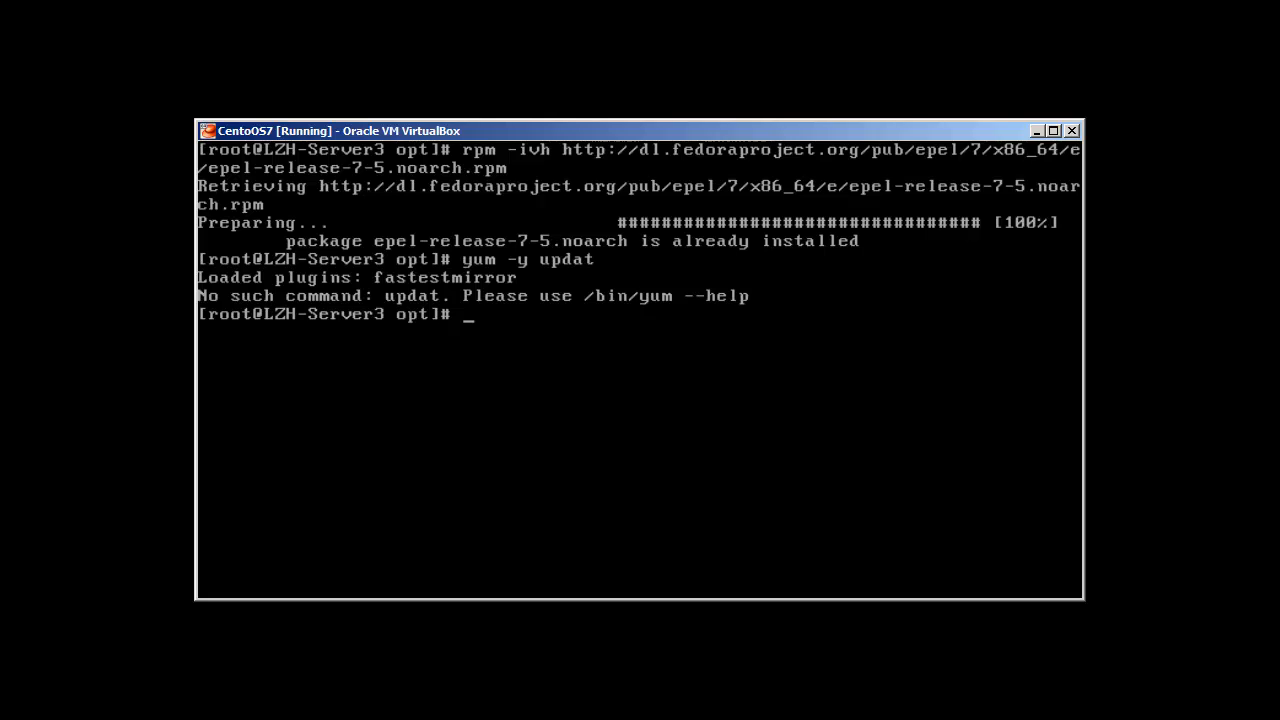
text(yum -y updat)
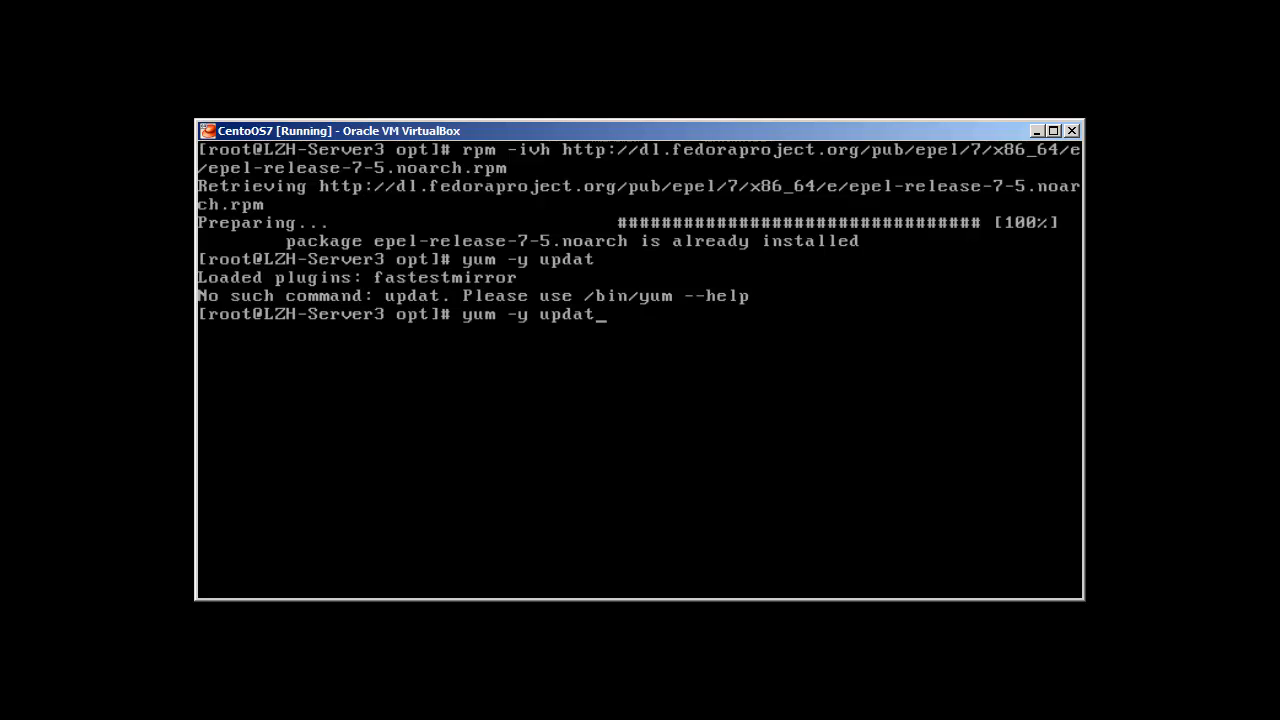
key(Return)
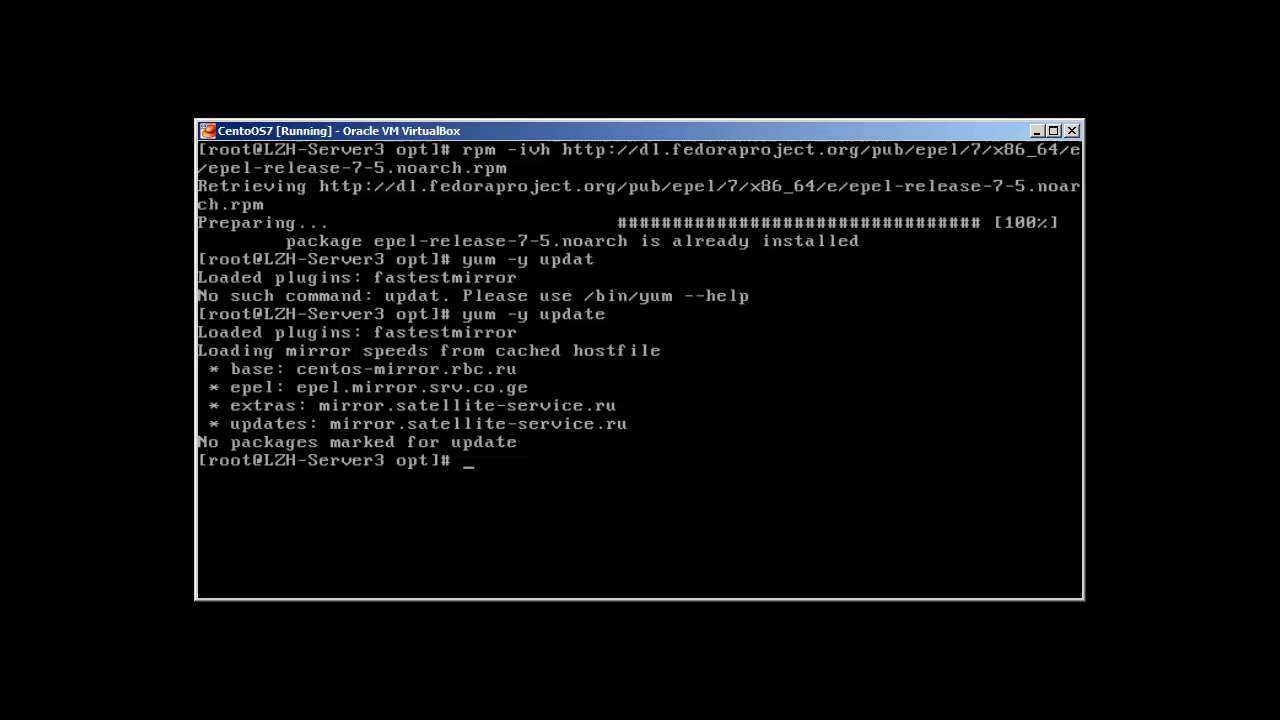
Install Varnish and its 13 dependencies with yum -y install varnish.
text(yum)
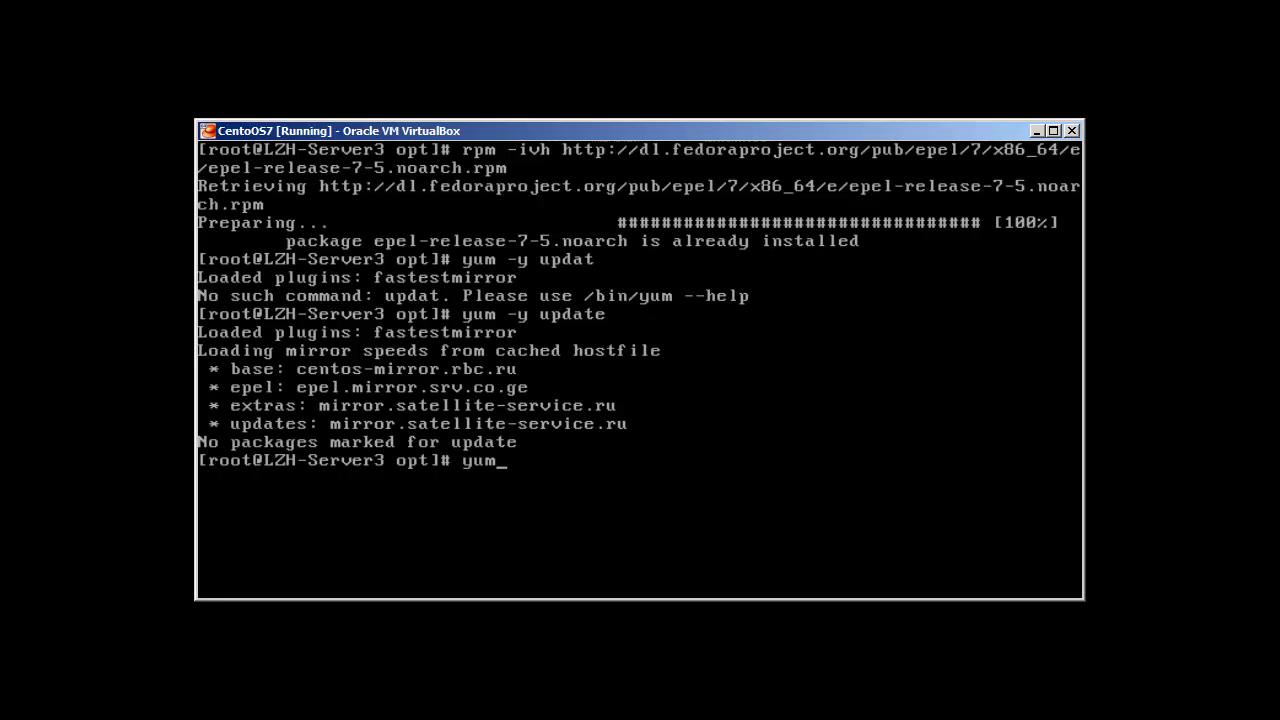
text(-y)
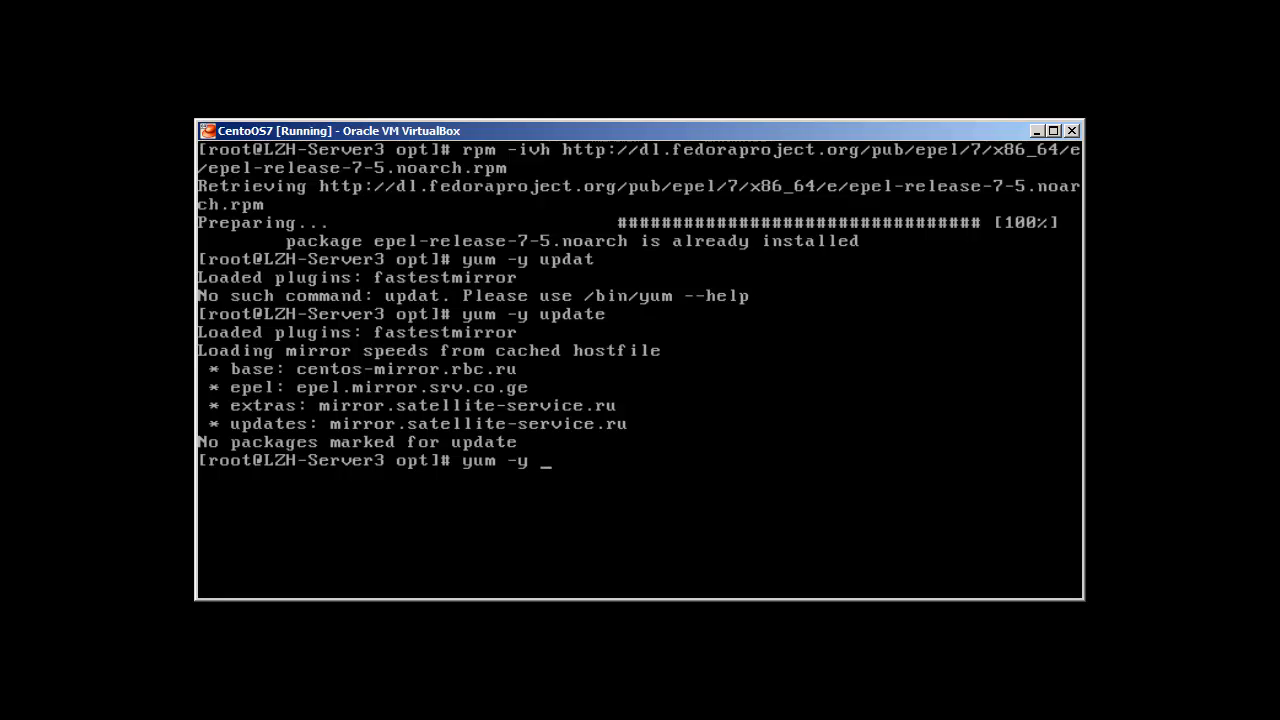
text(install var)
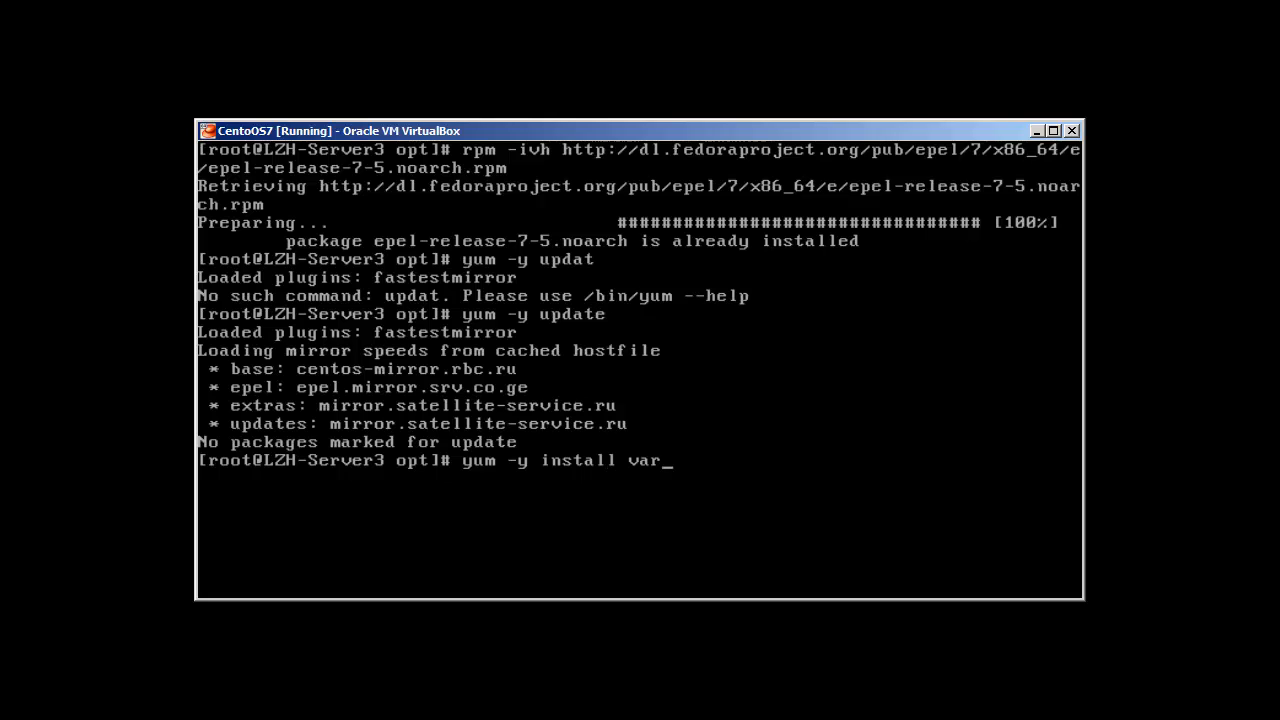
text(nish)
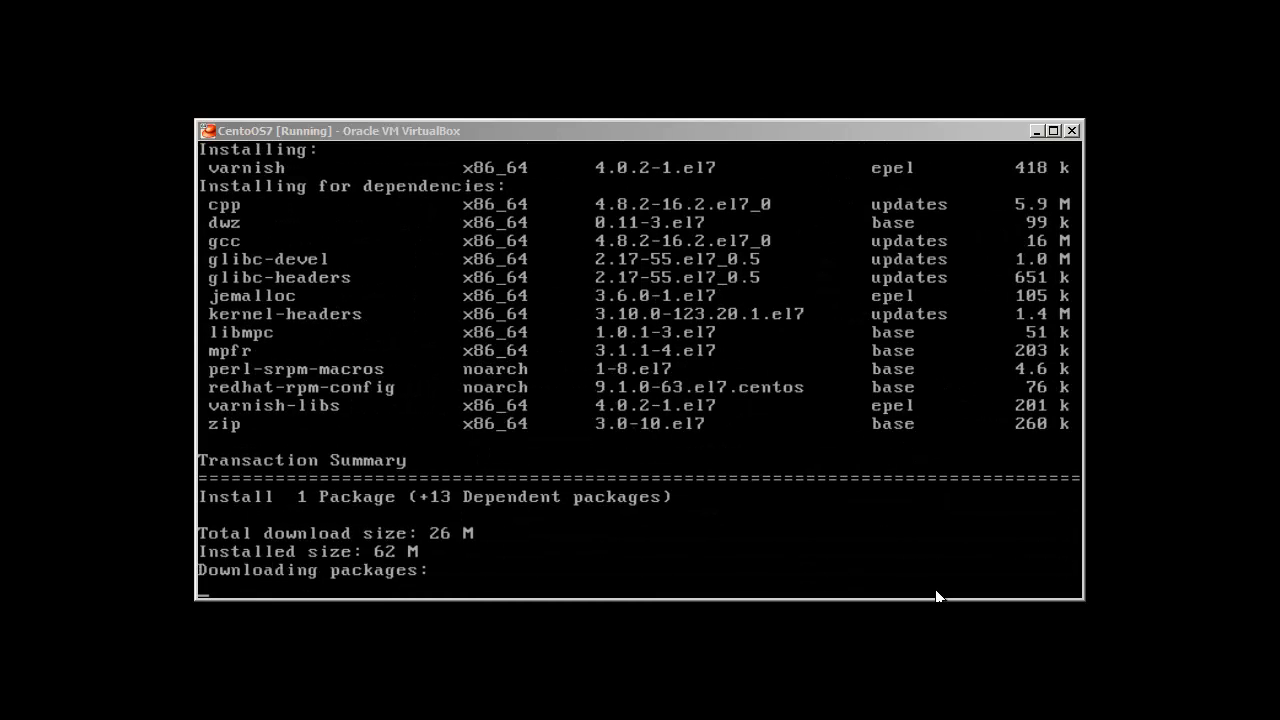
mouse_move(910, 590)
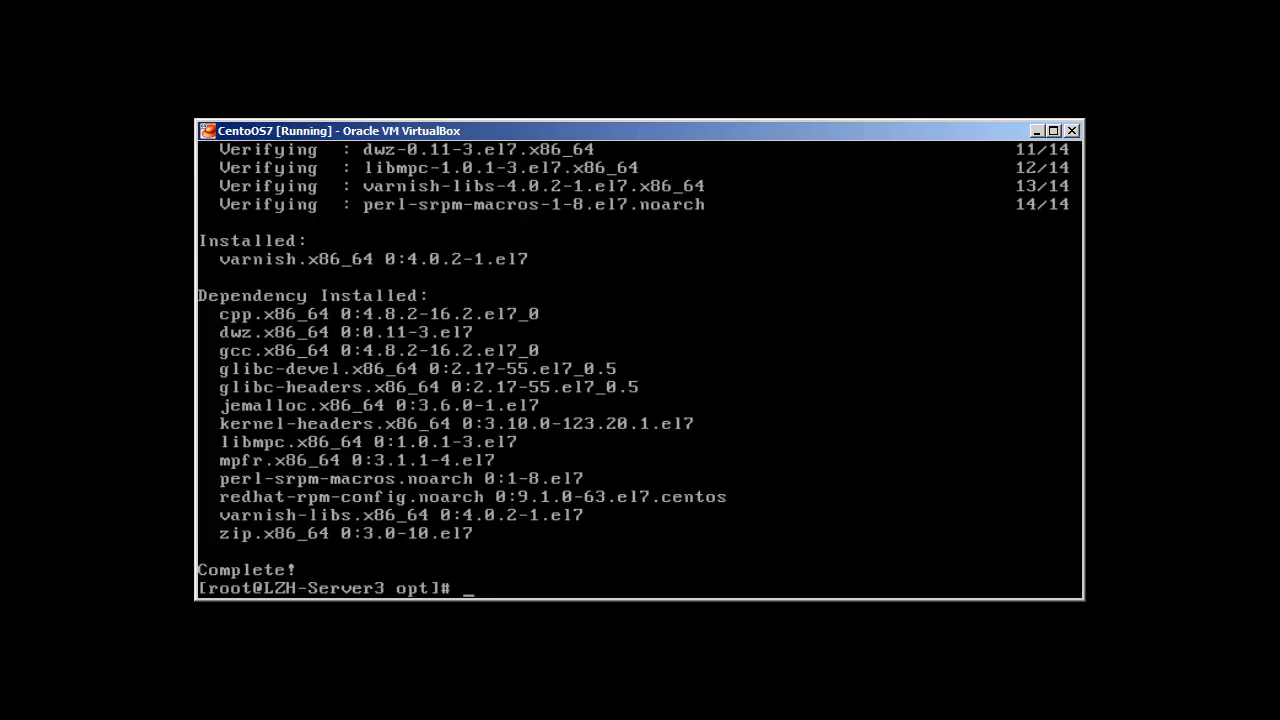
Open /etc/varnish/varnish.params in vi after the vim attempt fails.
text(vi)
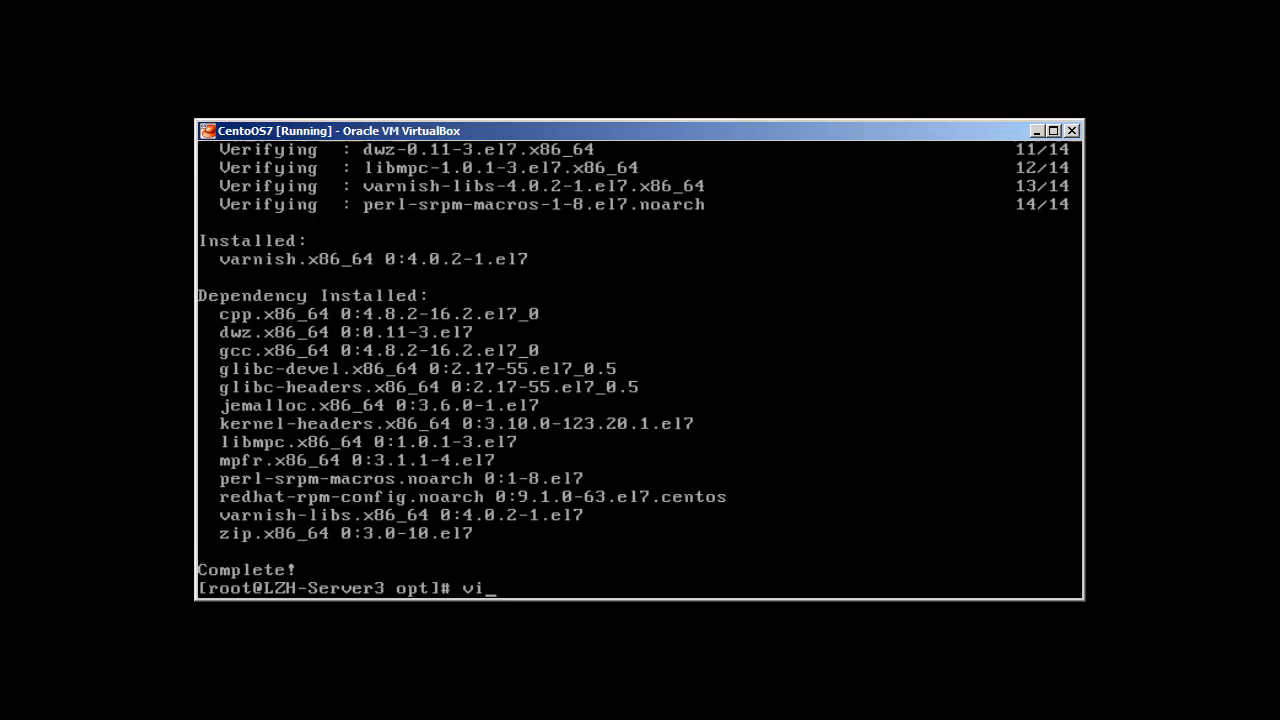
text(m /et)
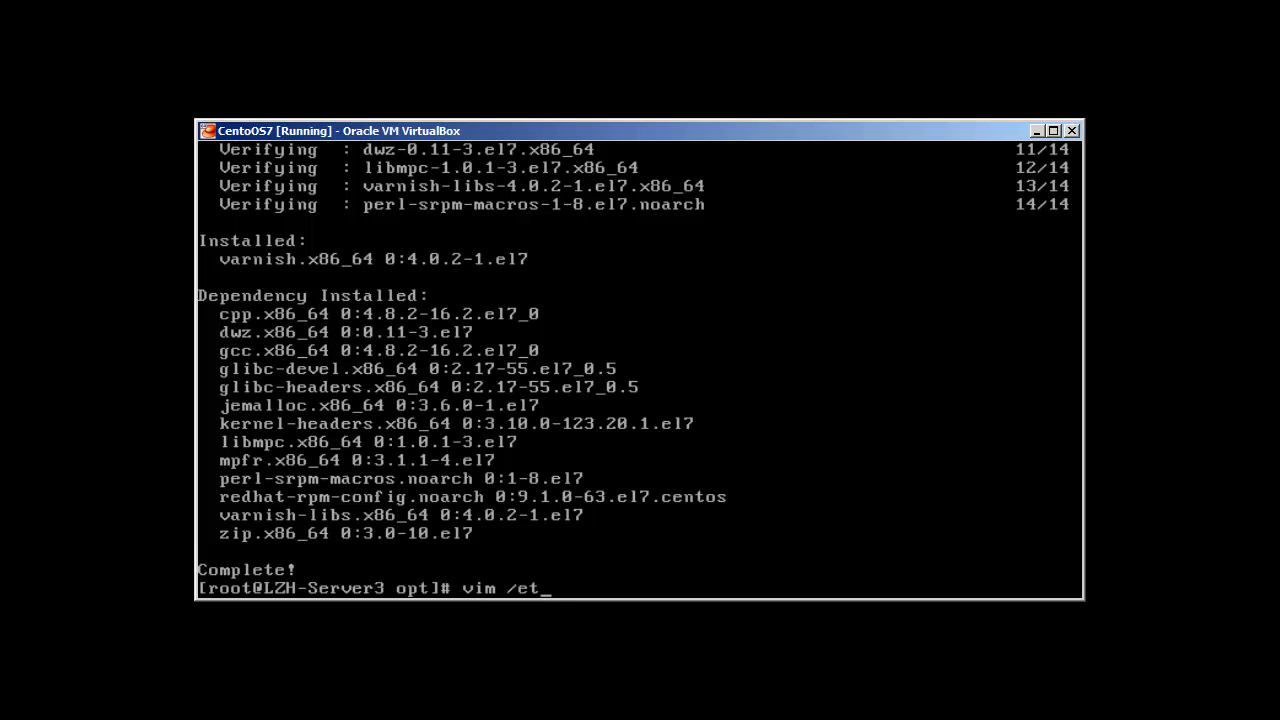
text(c/varnish/)
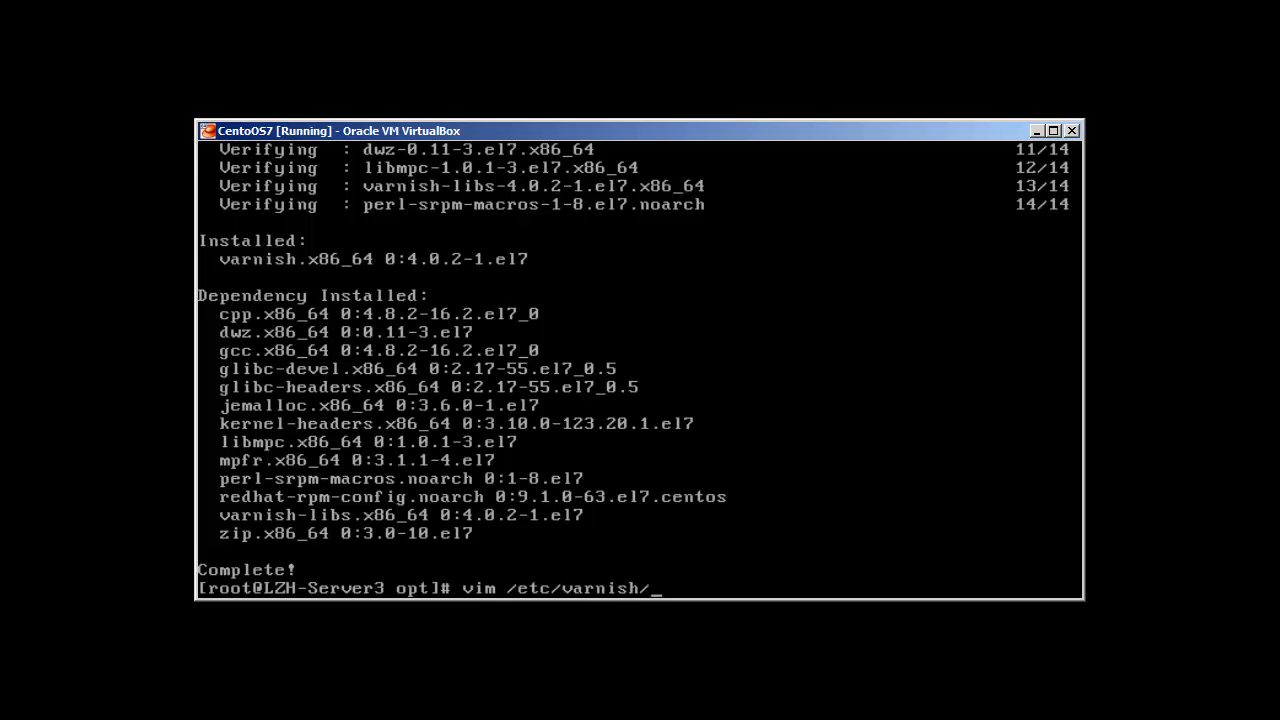
text(varnish.params)
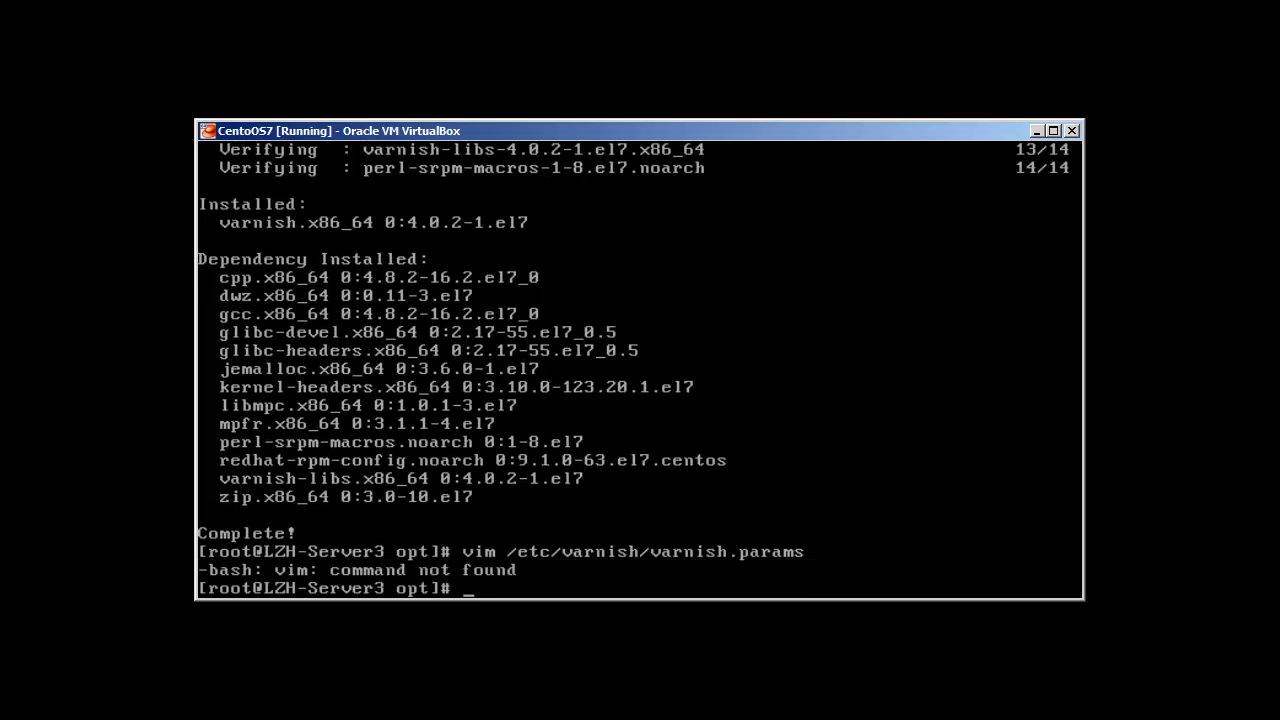
text(vim /etc/varnish/varnish.params)
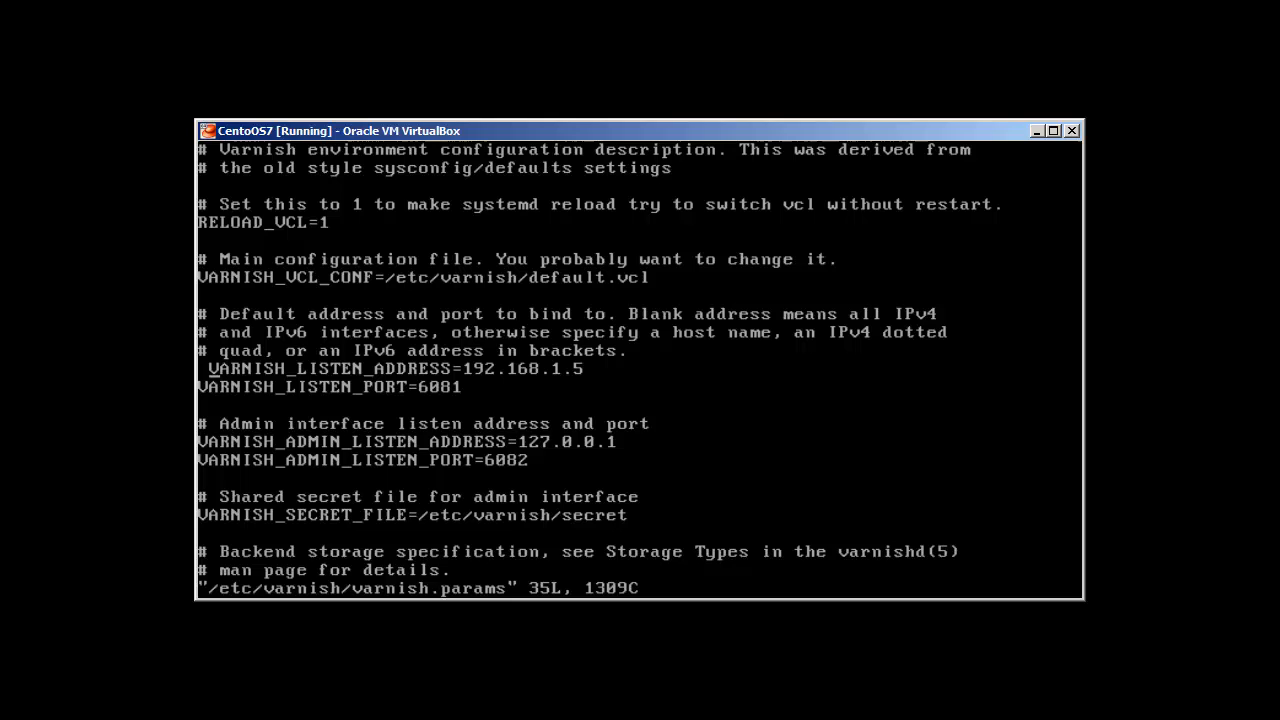
Set VARNISH_LISTEN_ADDRESS to 192.168.1.3 and VARNISH_LISTEN_PORT to 80, keeping 1G file storage, and save.
key(i)
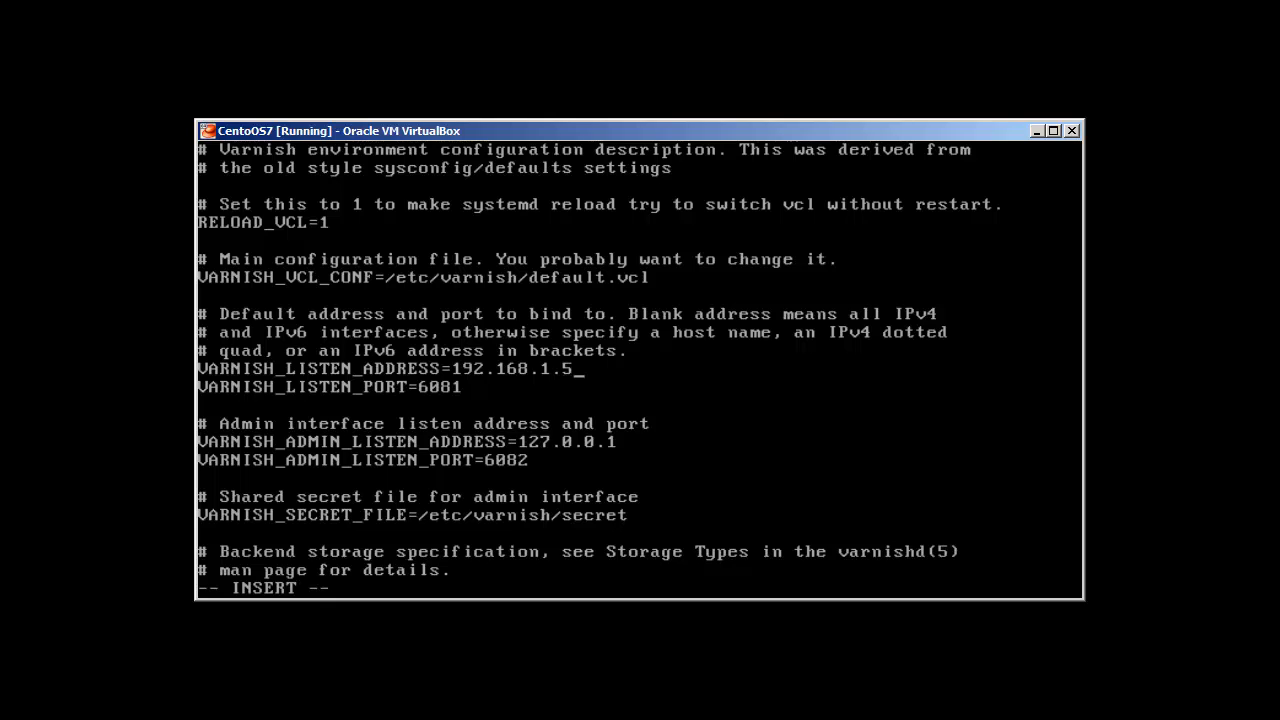
key(BackSpace)
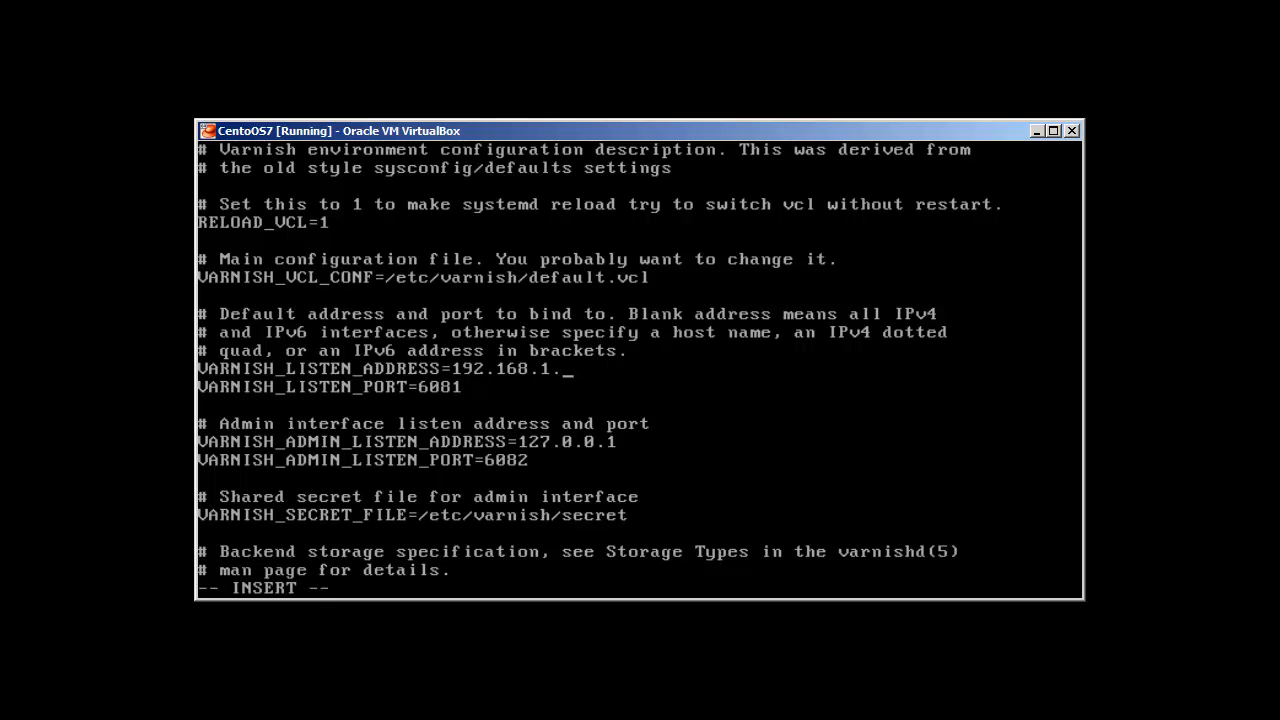
text(3)
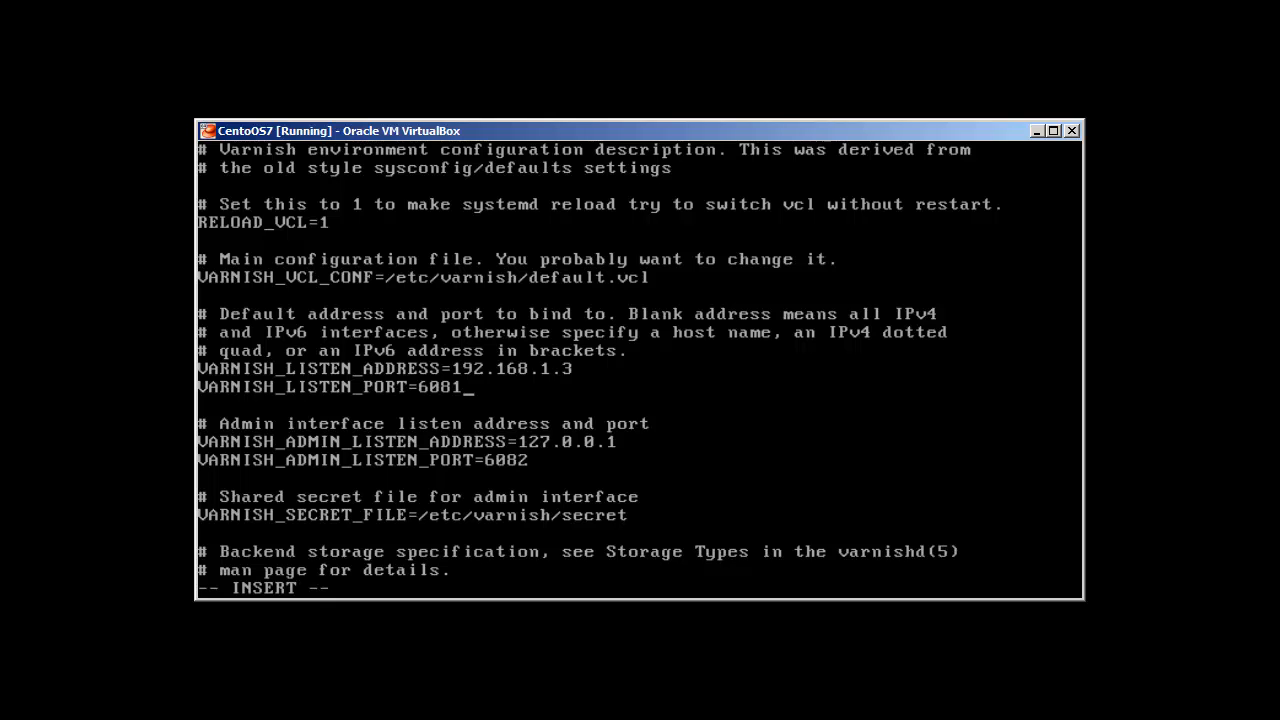
key(BackSpace)
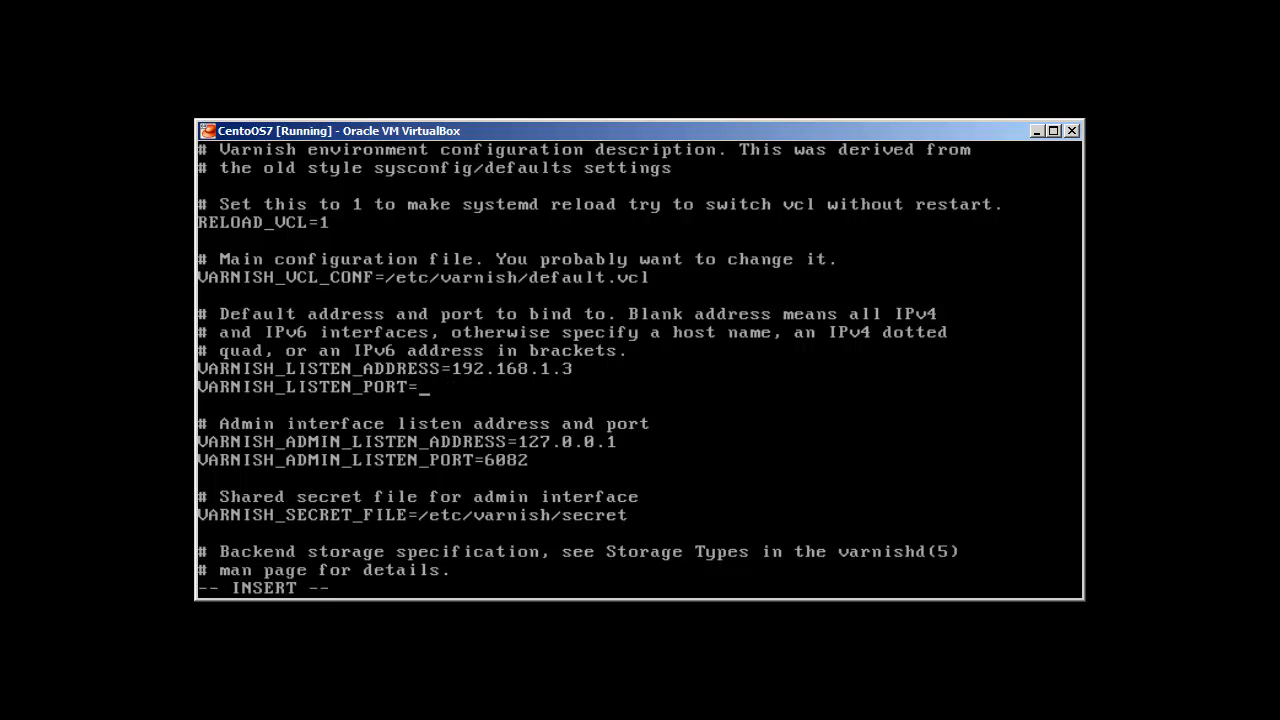
text(80)
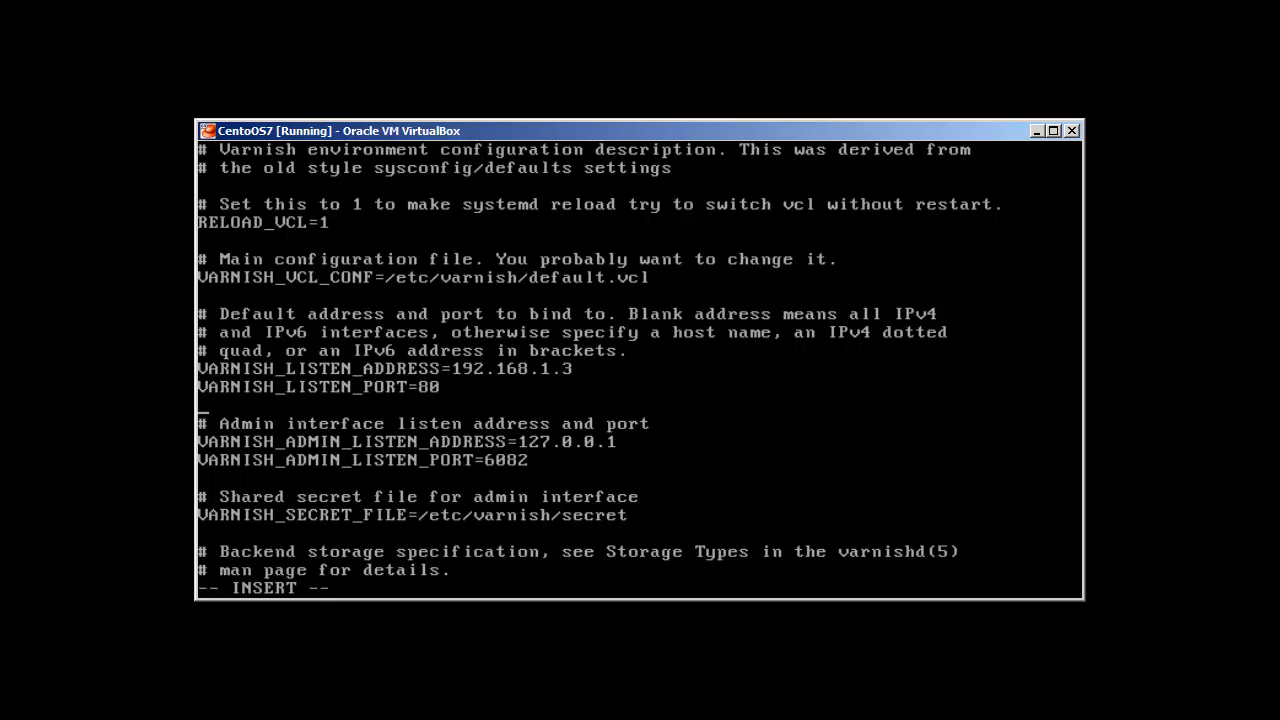
text(VARNISH_STORAGE="file,/var/lib/varnish/varnish_storage.bin,1G")
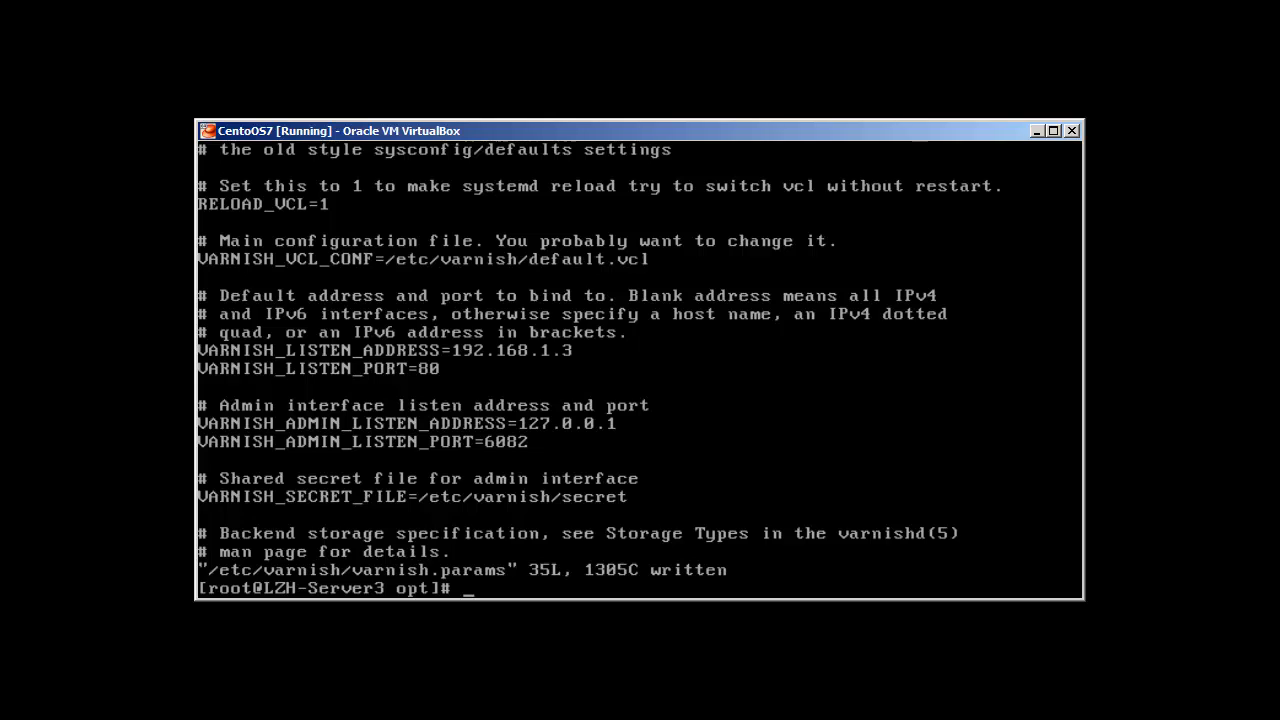
In /etc/varnish, review default.vcl's backend 127.0.0.1:8080 and write it back with :wq.
text(cd /etc/varnish/)
text(vi)
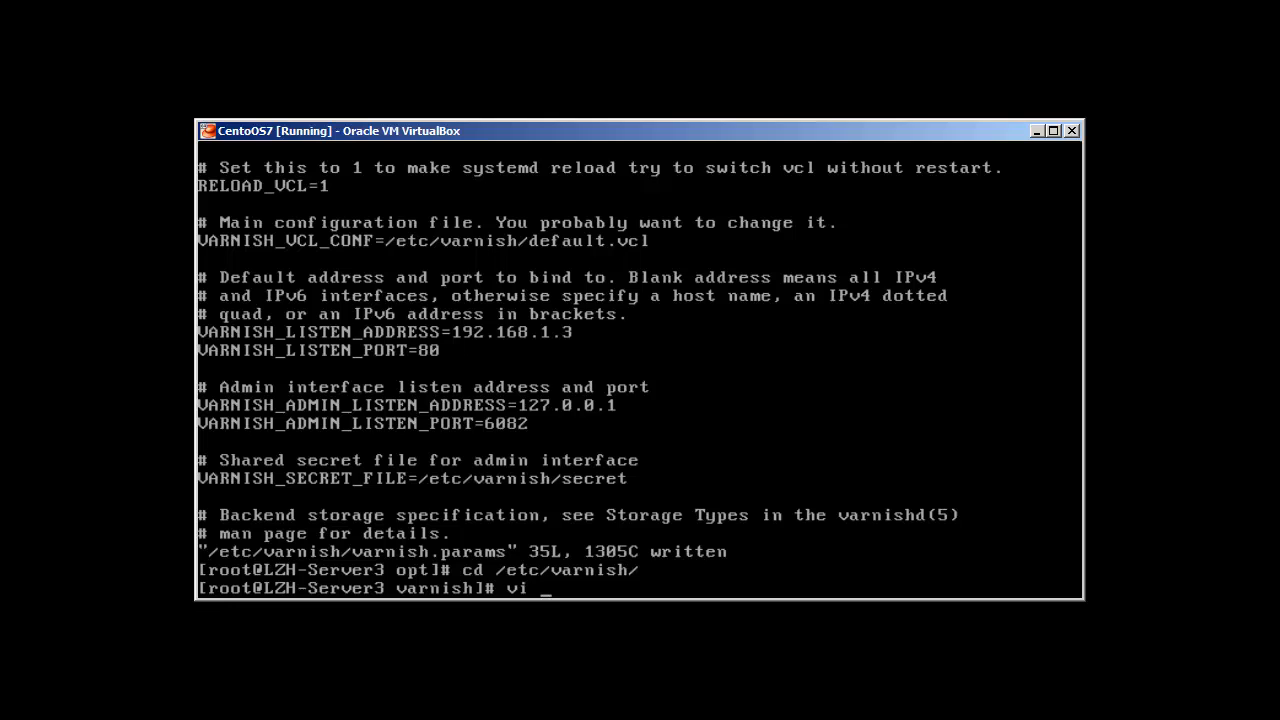
text(d)
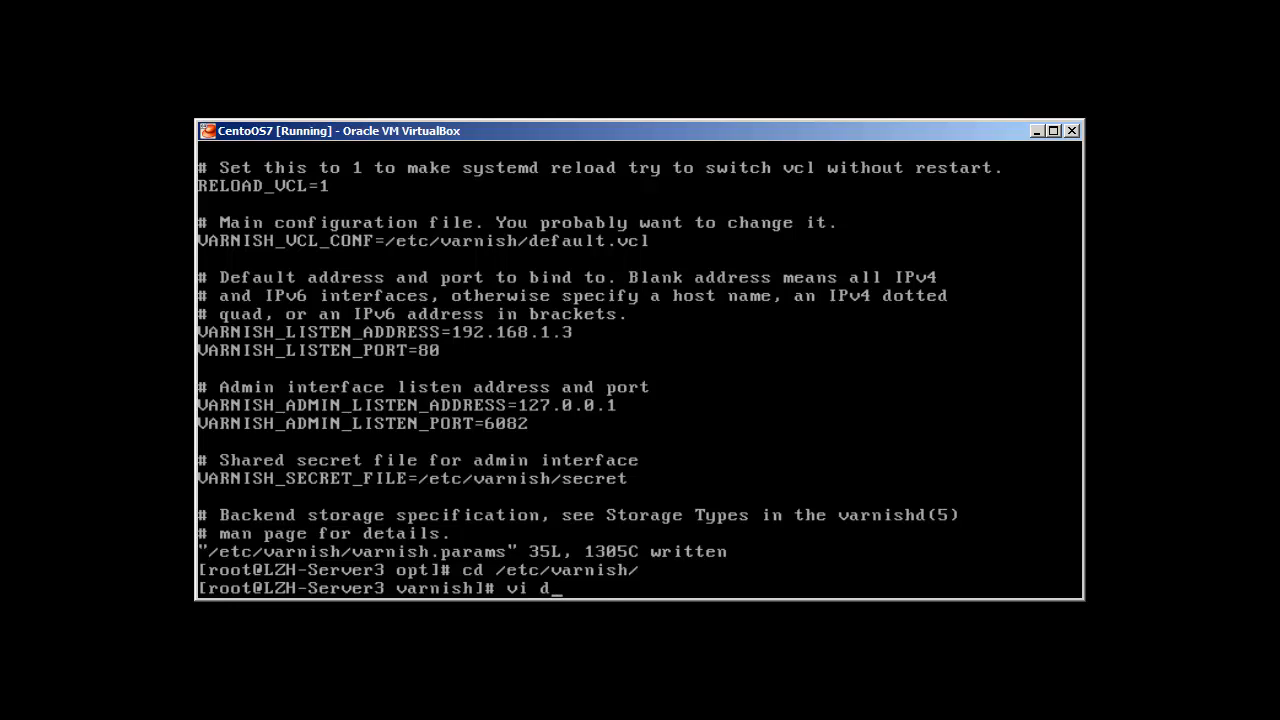
text(efault.vcl)
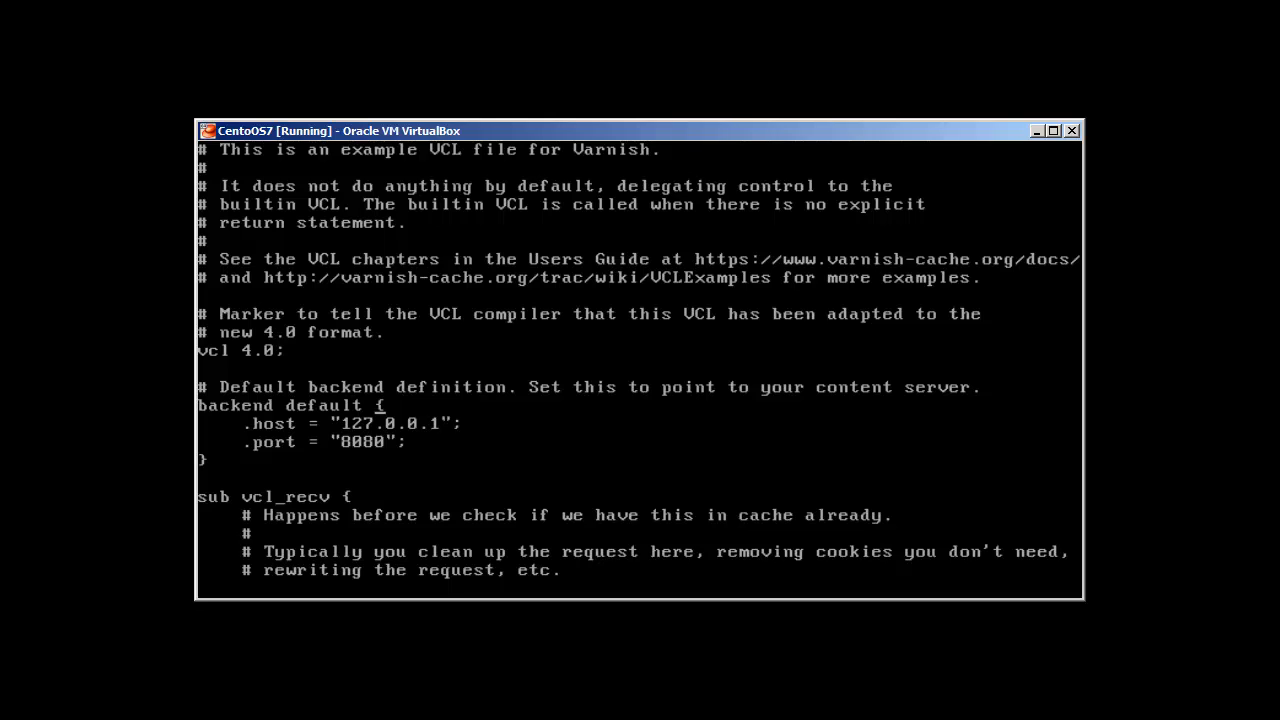
text(:wq)
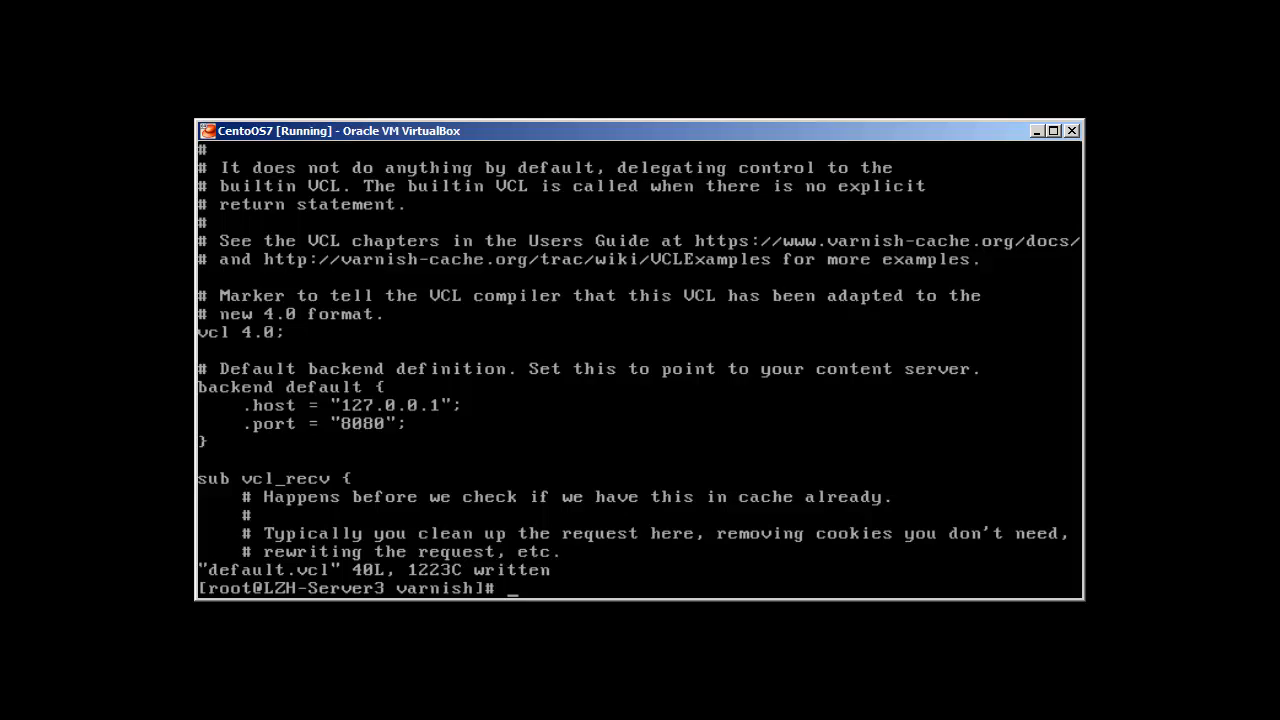
Stop the nginx service with systemctl stop nginx.
text(systemctl stop)
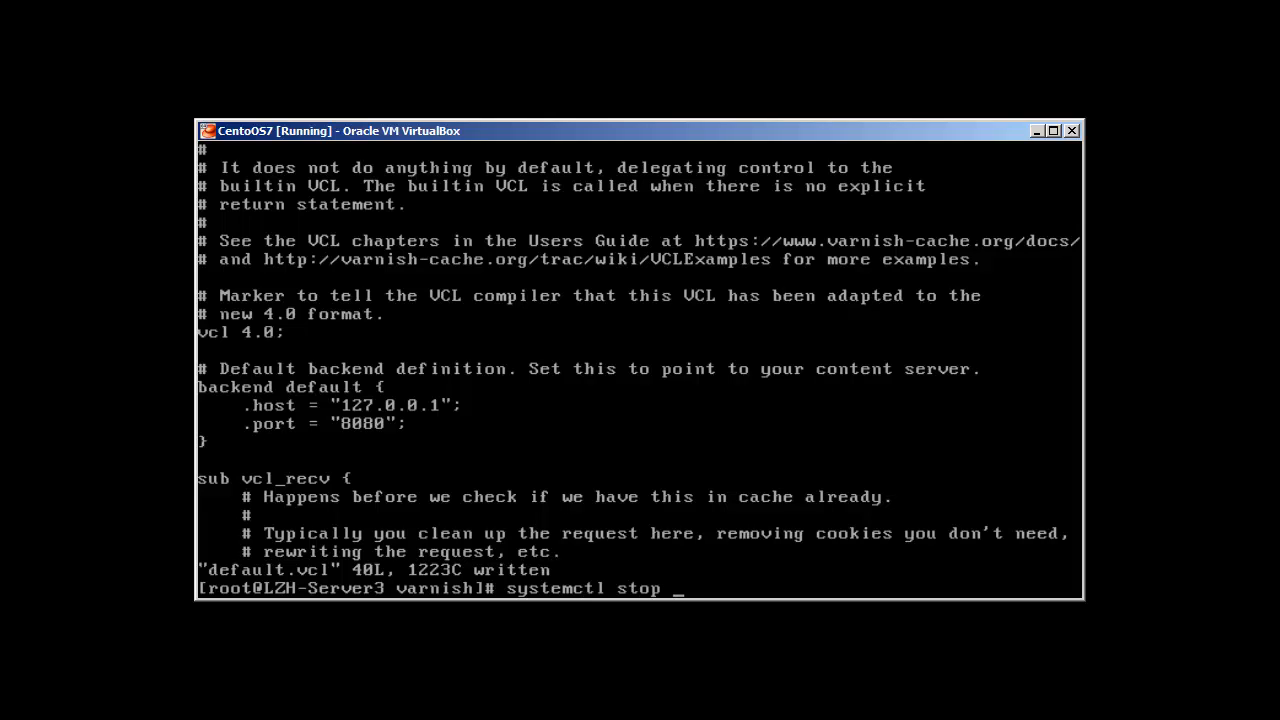
text(nginx)
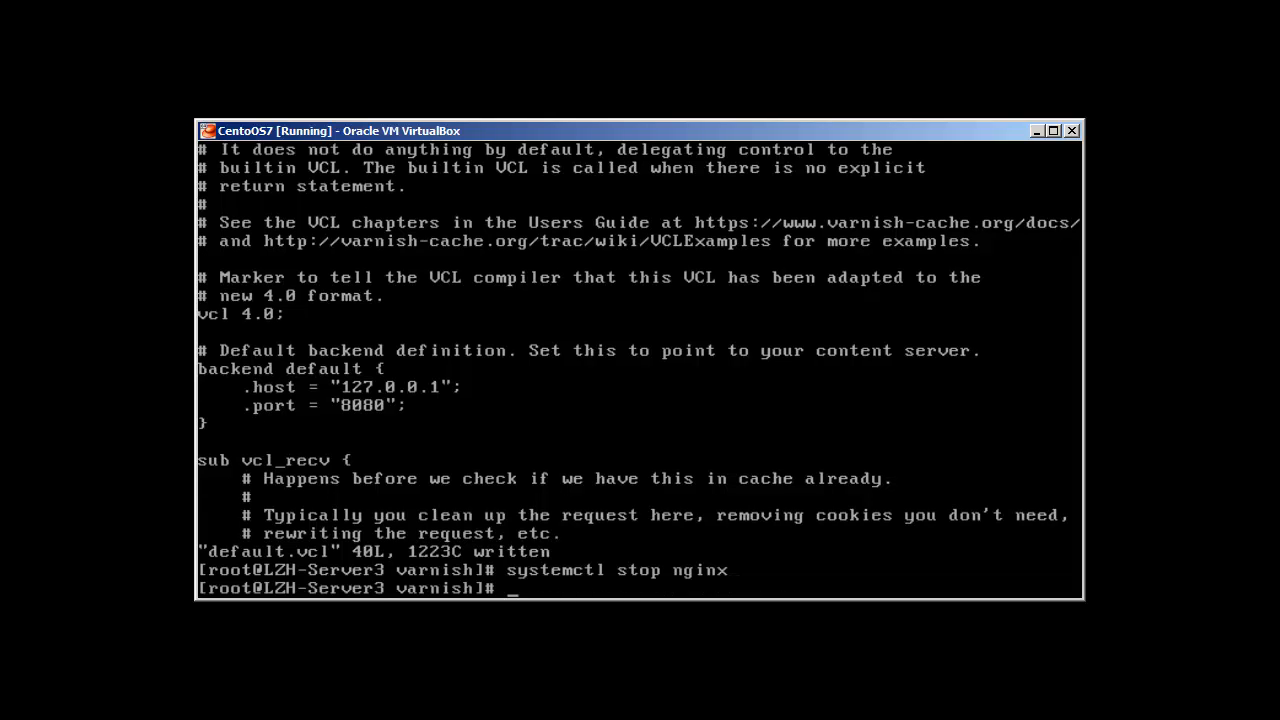
In /etc/nginx/nginx.conf change the server listen directive to 8080 default_server and save.
text(vi /etc/n)
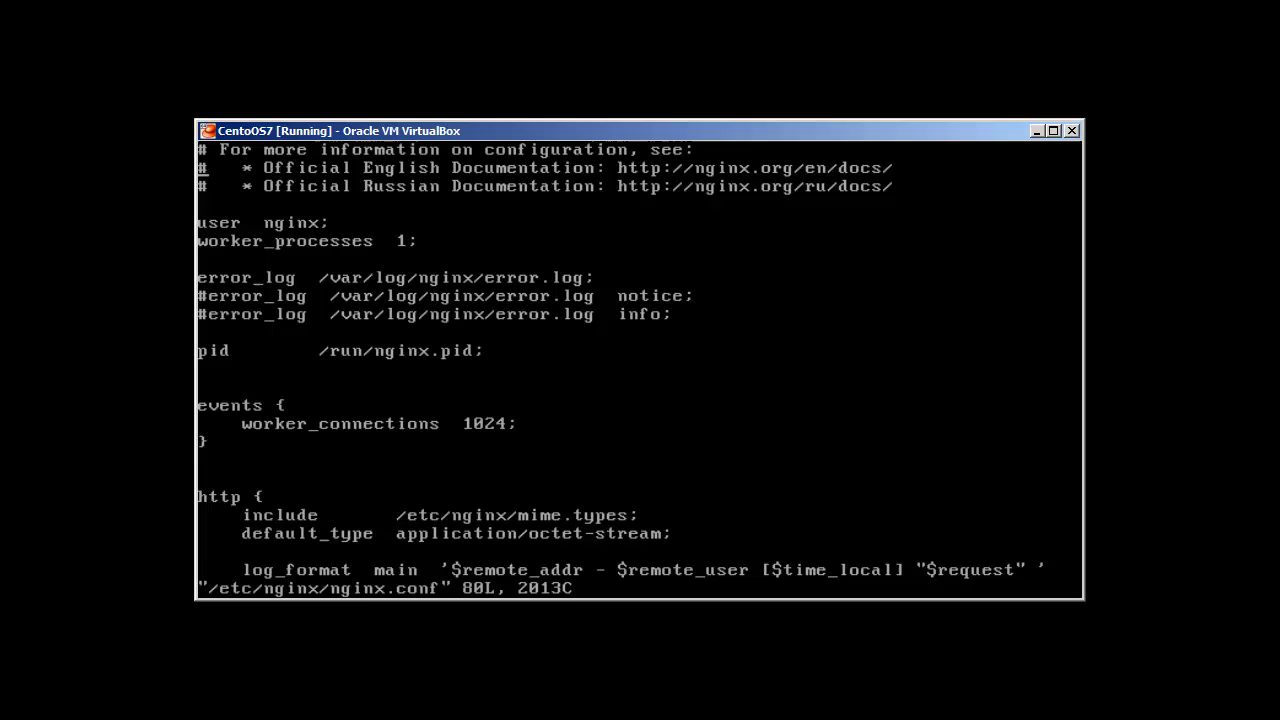
scroll(down, 3)
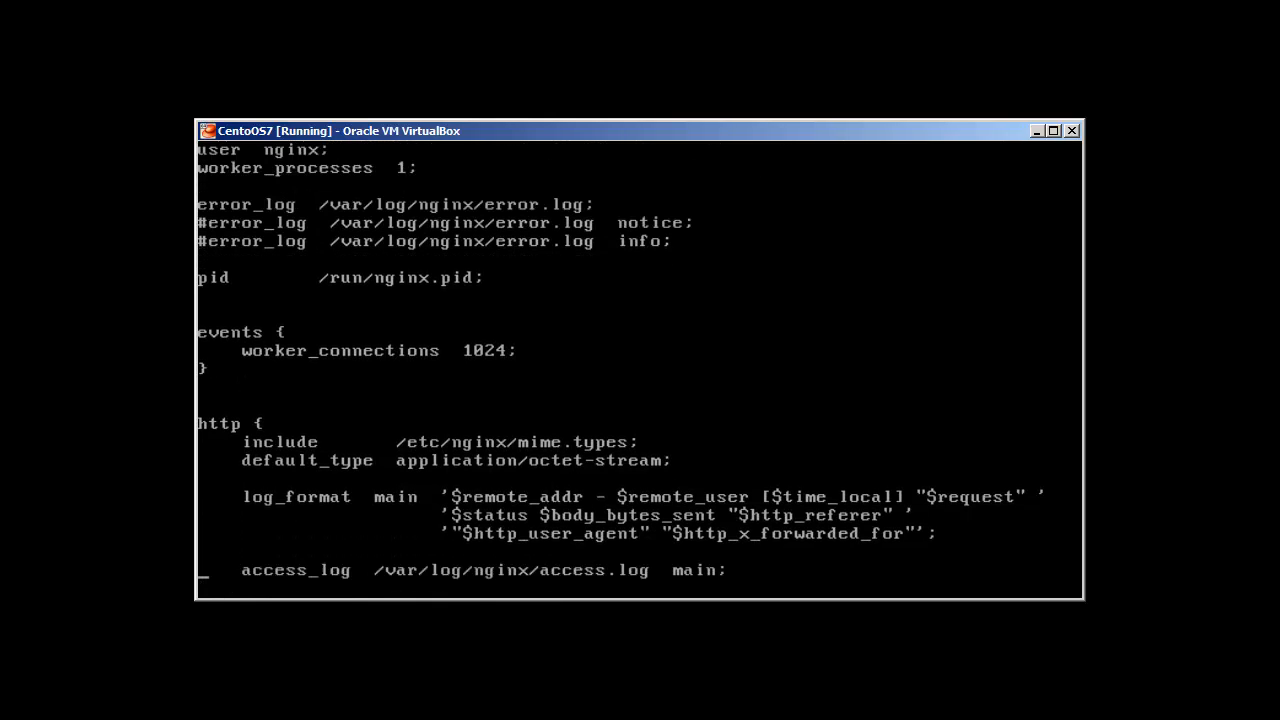
scroll(down, 3)
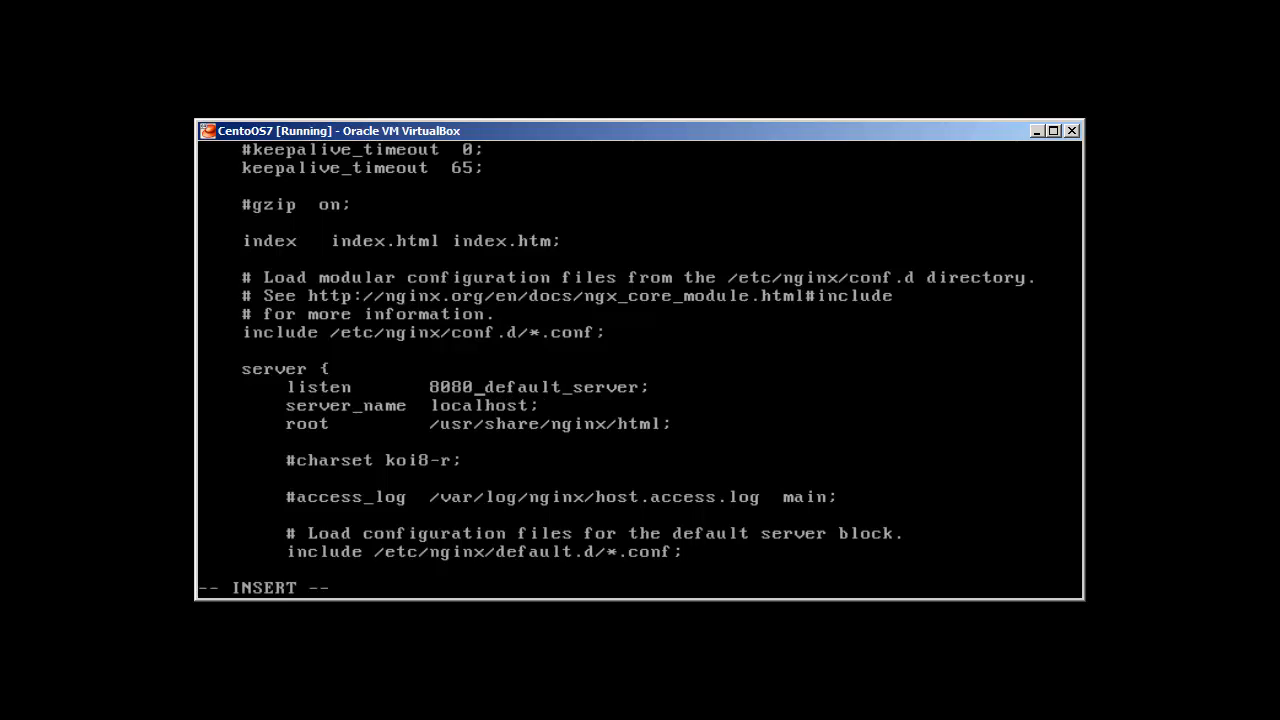
key(Escape)
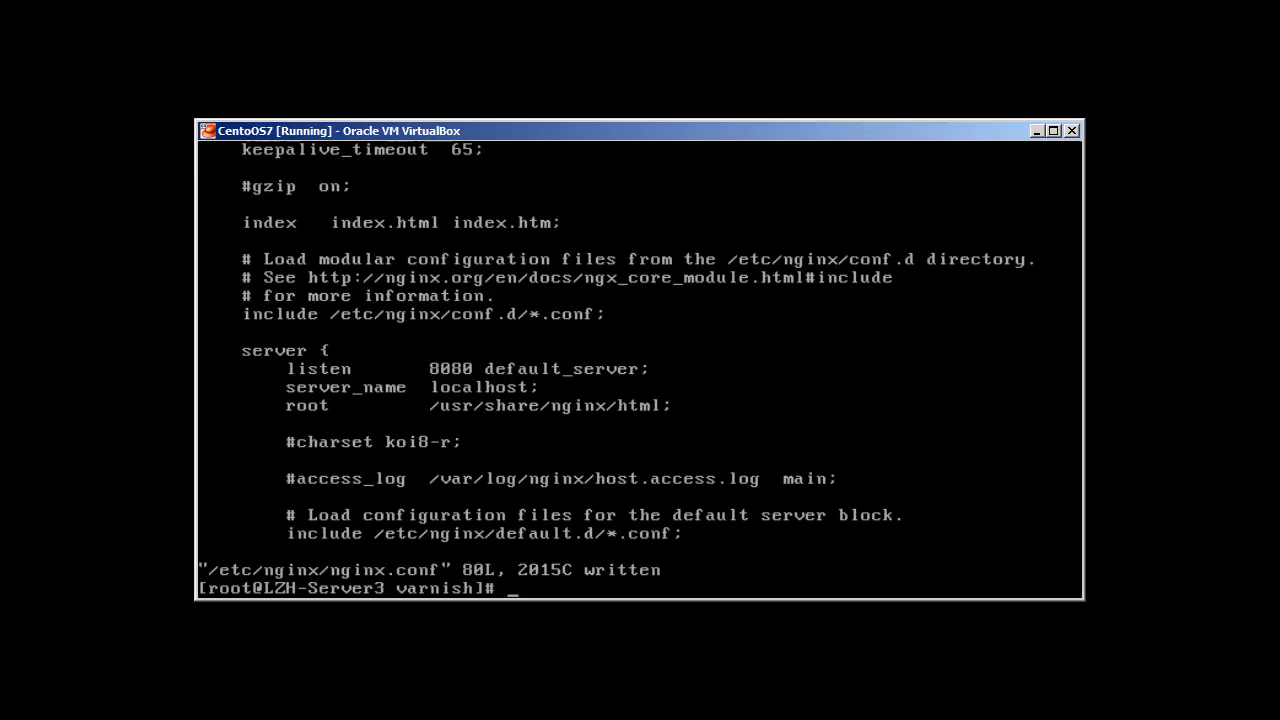
Restart the varnish and nginx services with systemctl restart.
text(s)
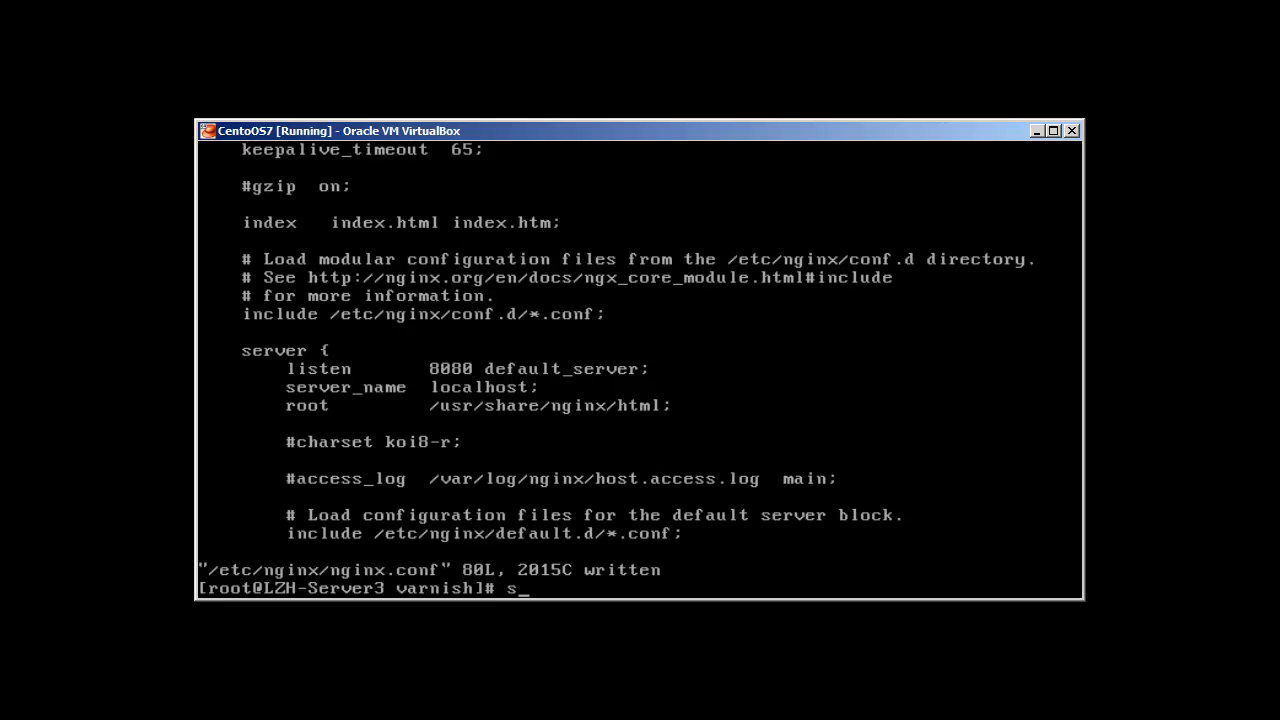
text(ystec)
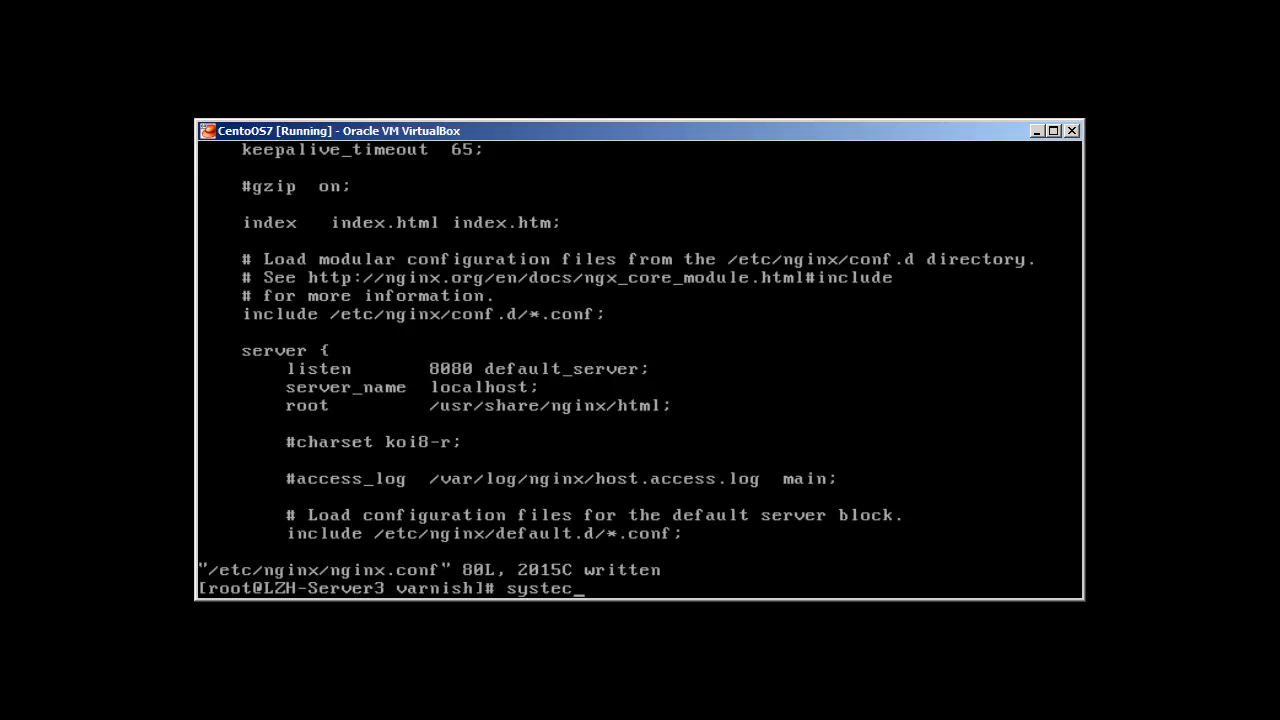
key(BackSpace)
text(mctl)
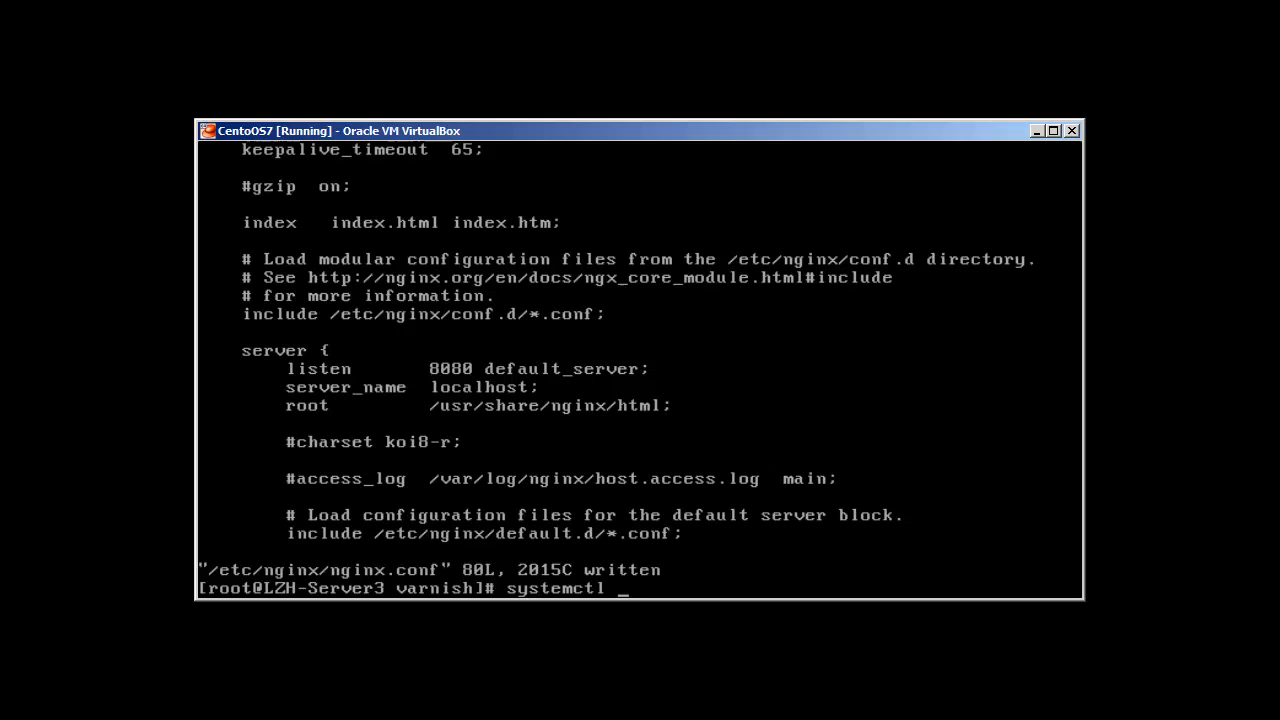
text(restart var)
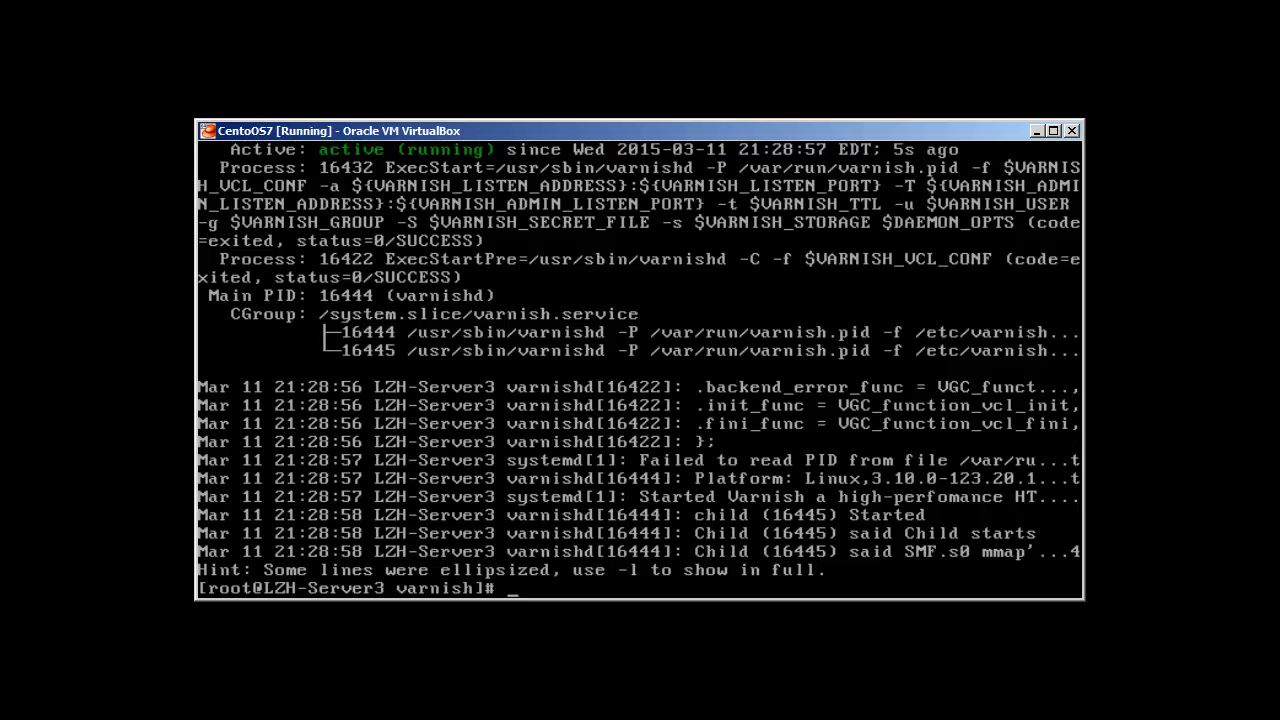
text(systemctl r)
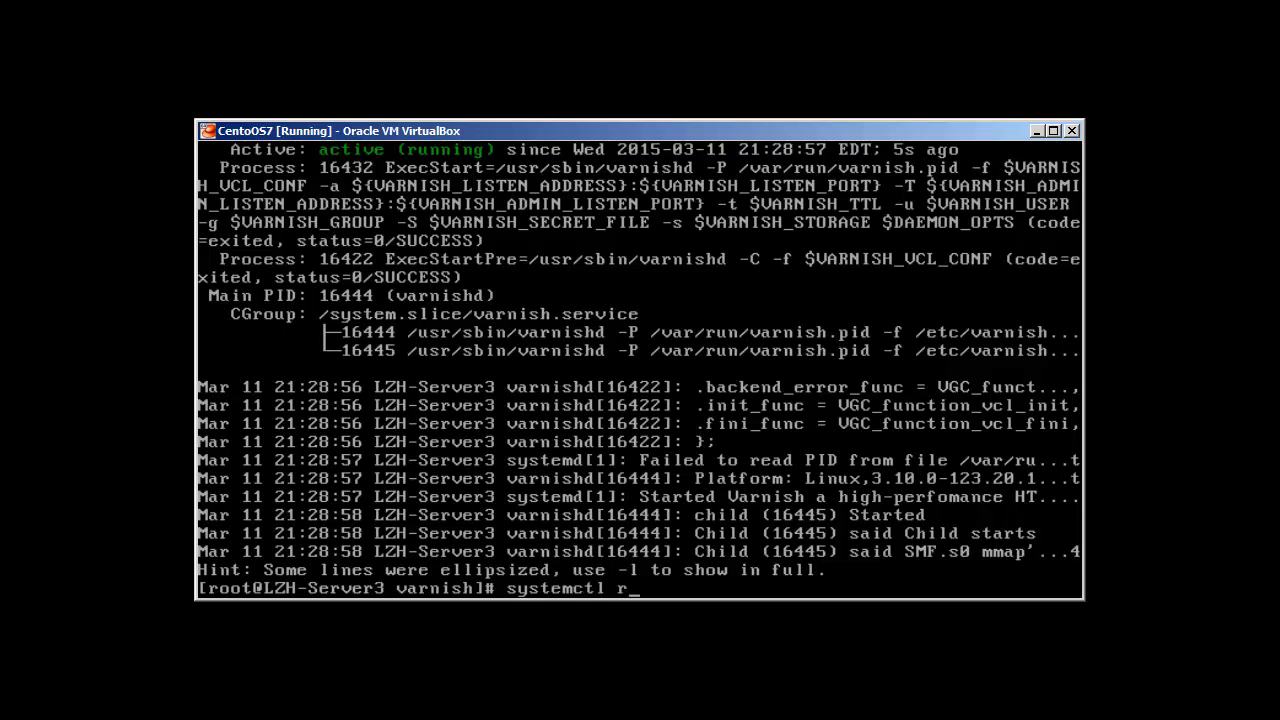
text(estart)
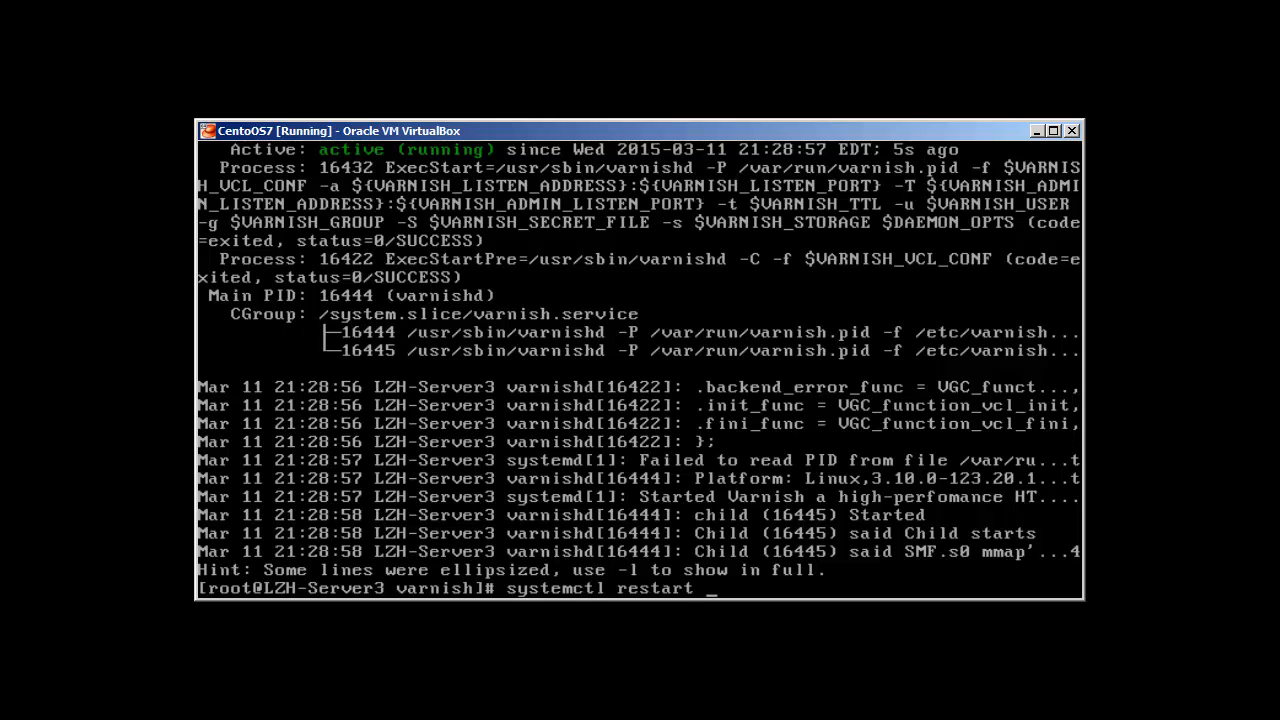
text(nginx)
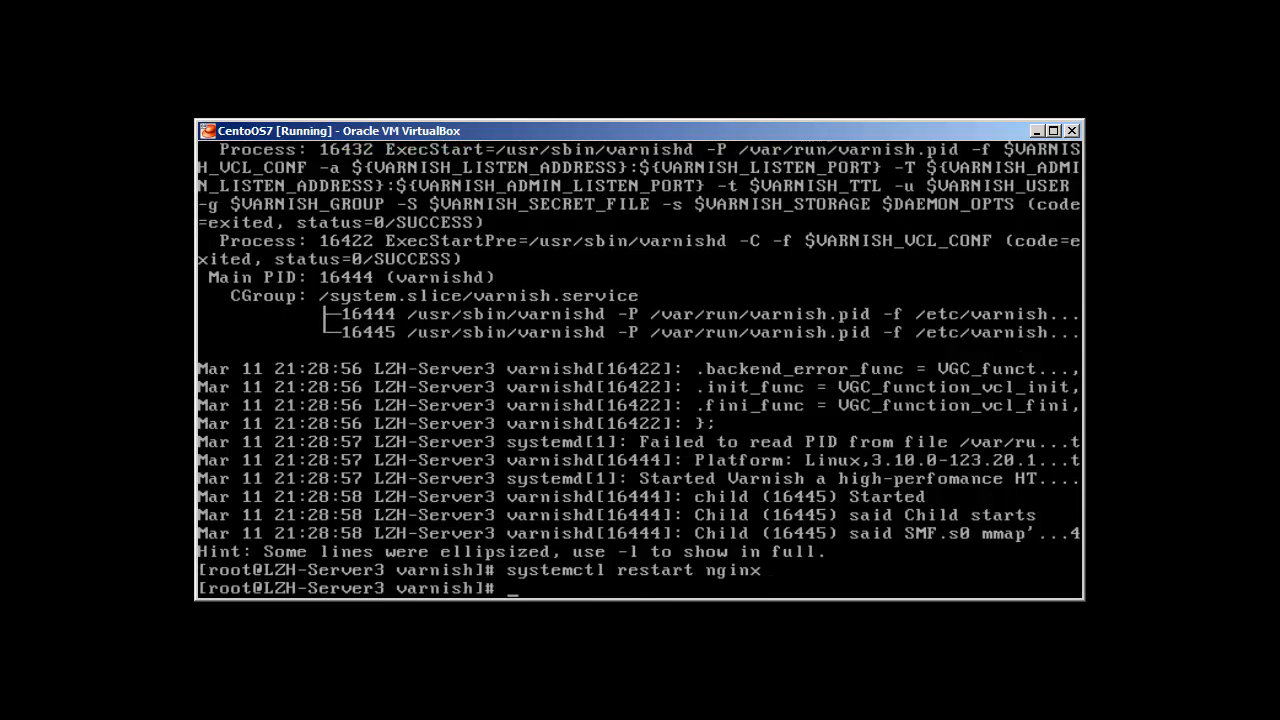
Check systemctl status for varnish and nginx; both show active (running).
text(s)
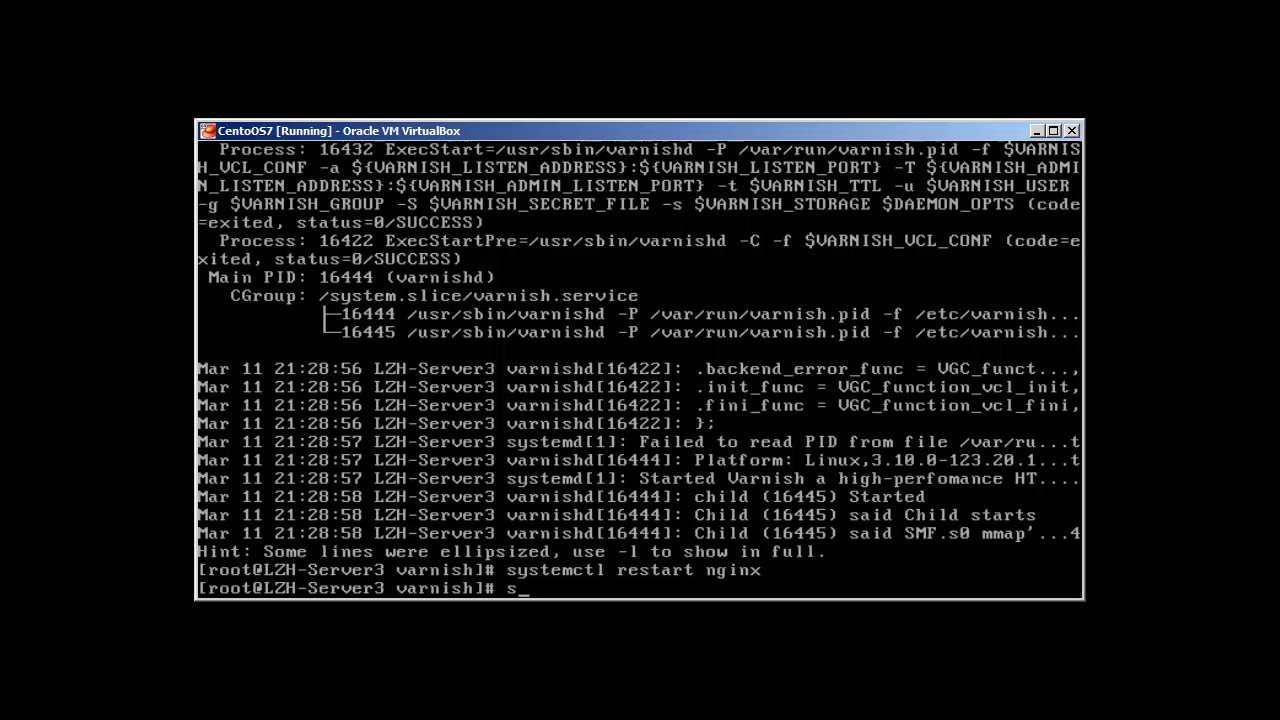
key(BackSpace)
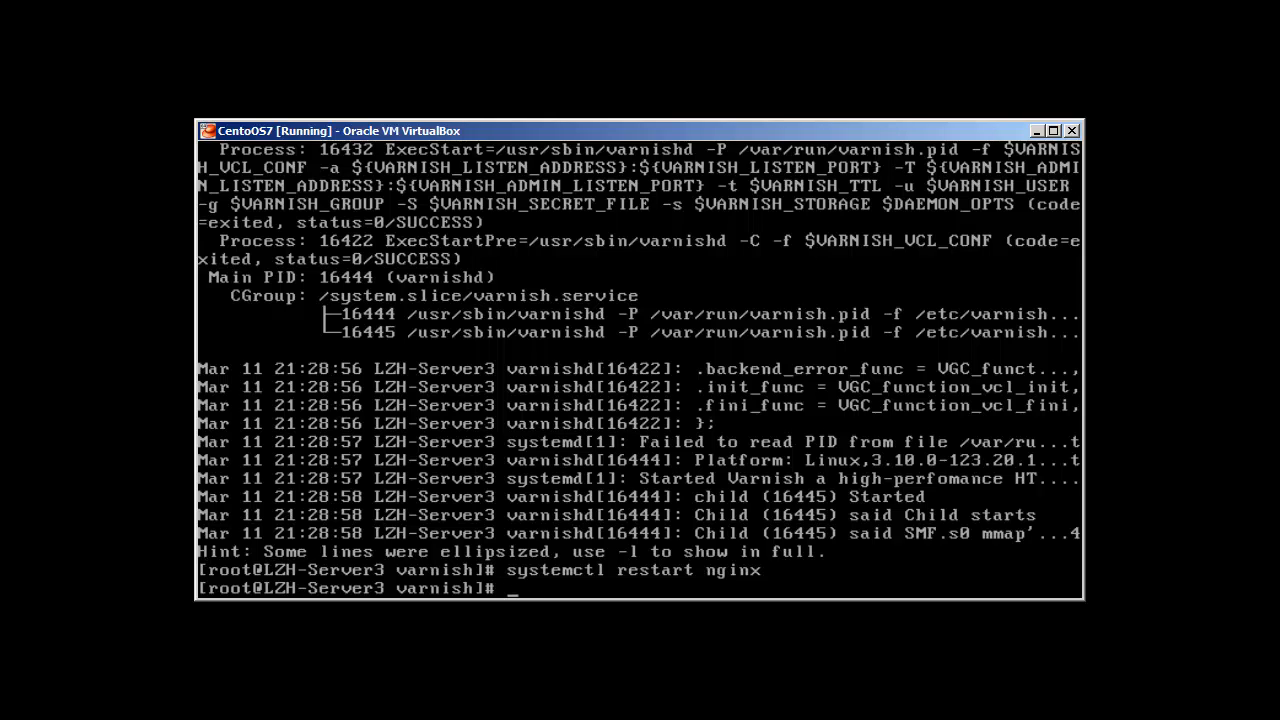
text(systemctl status varni)
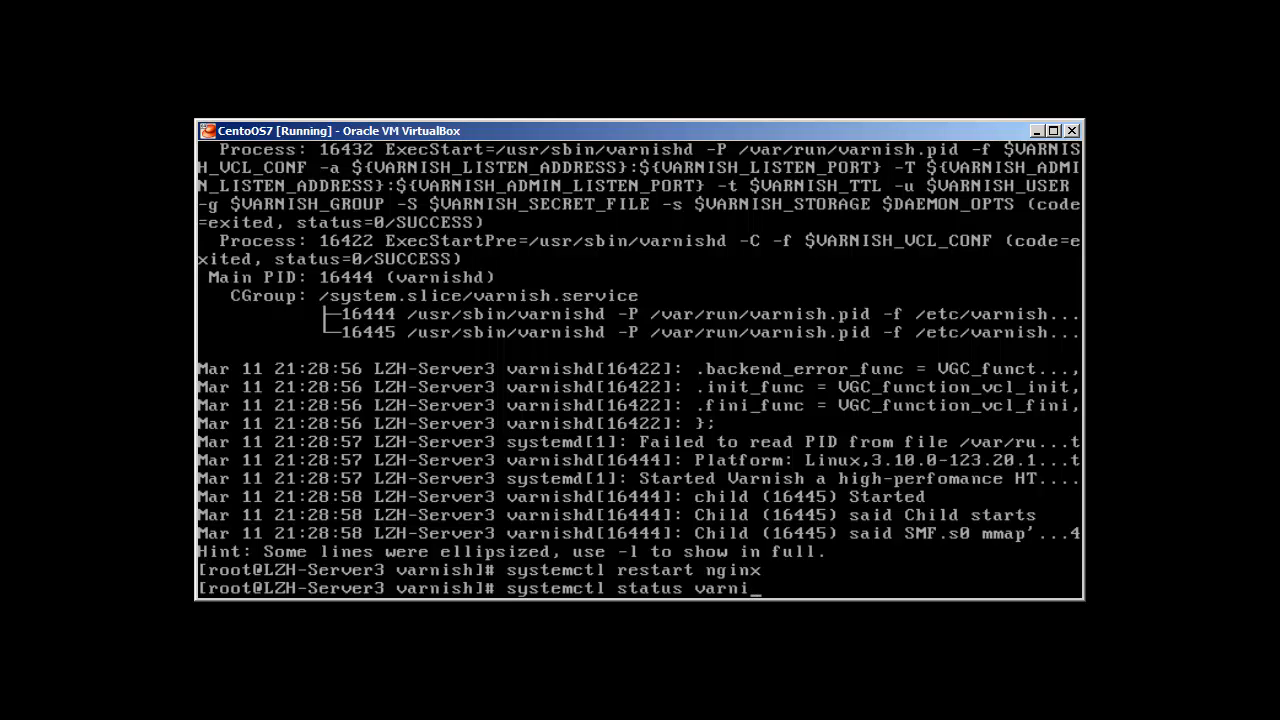
key(BackSpace)
text(ginx)
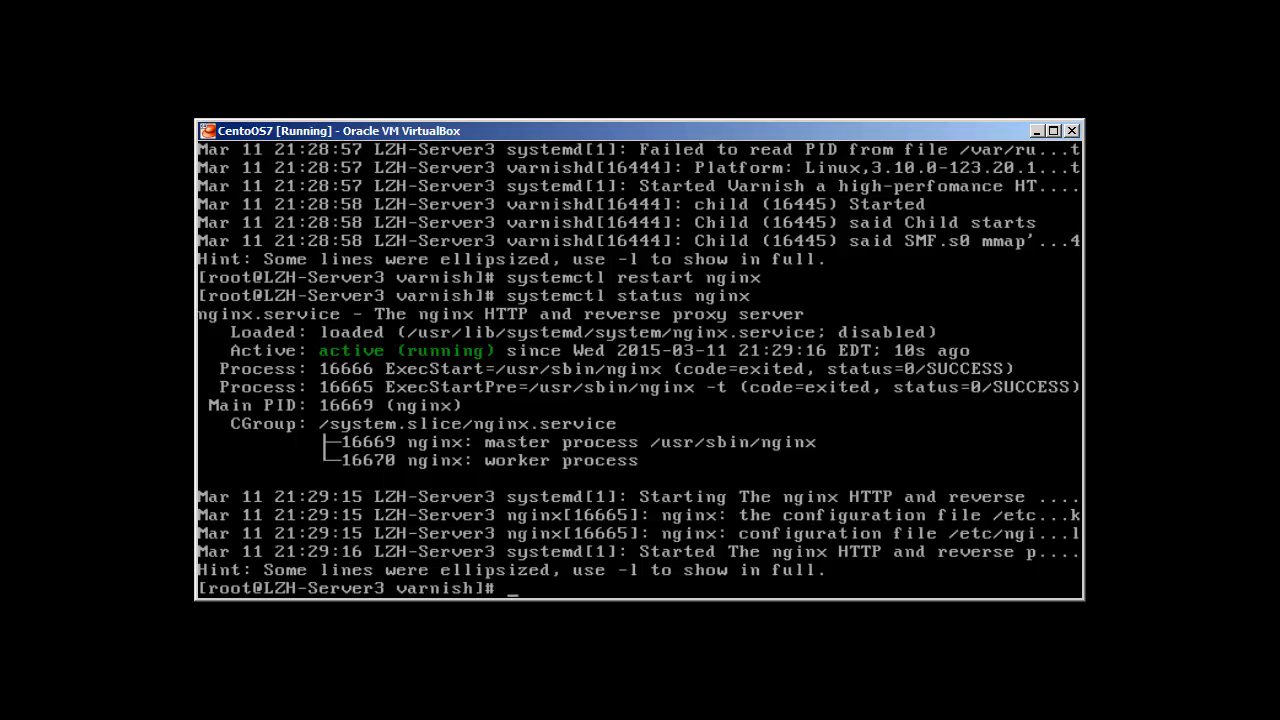
List sockets with ss -antlup | grep 80, confirming Varnish on 192.168.1.3:80 and Nginx on 8080.
text(ss -)
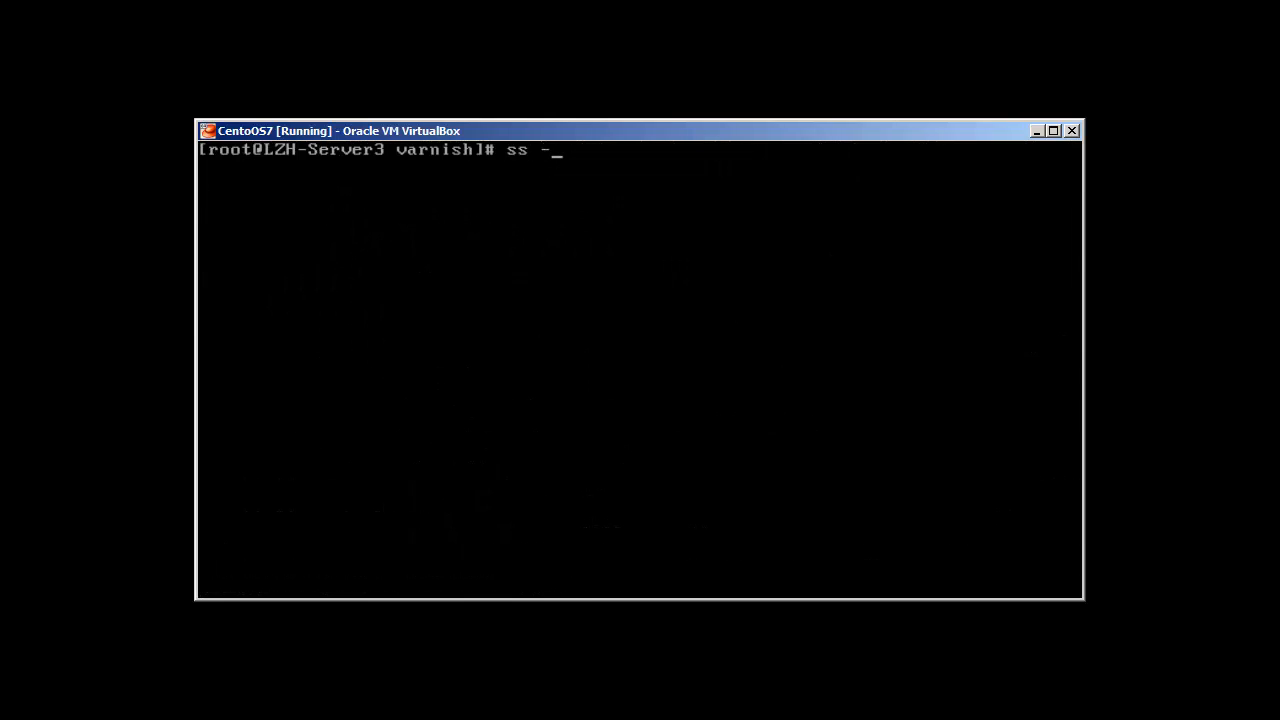
text(antlup |)
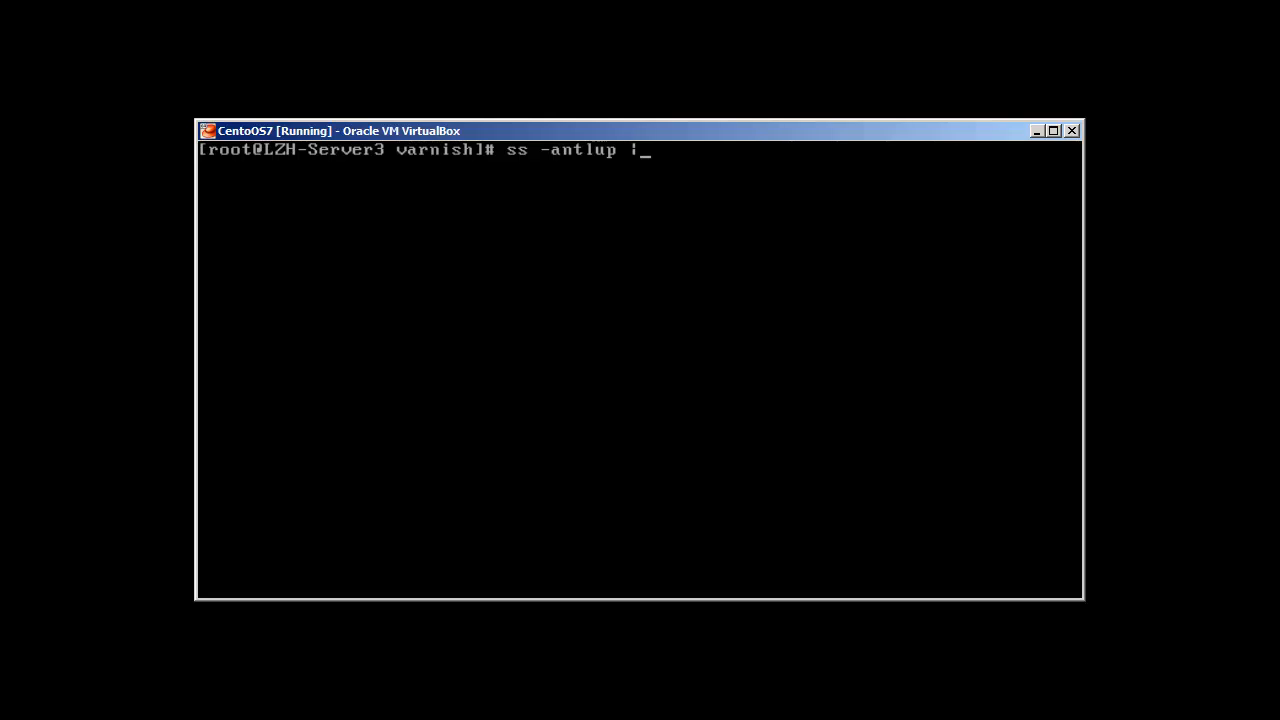
text(grep 80*)
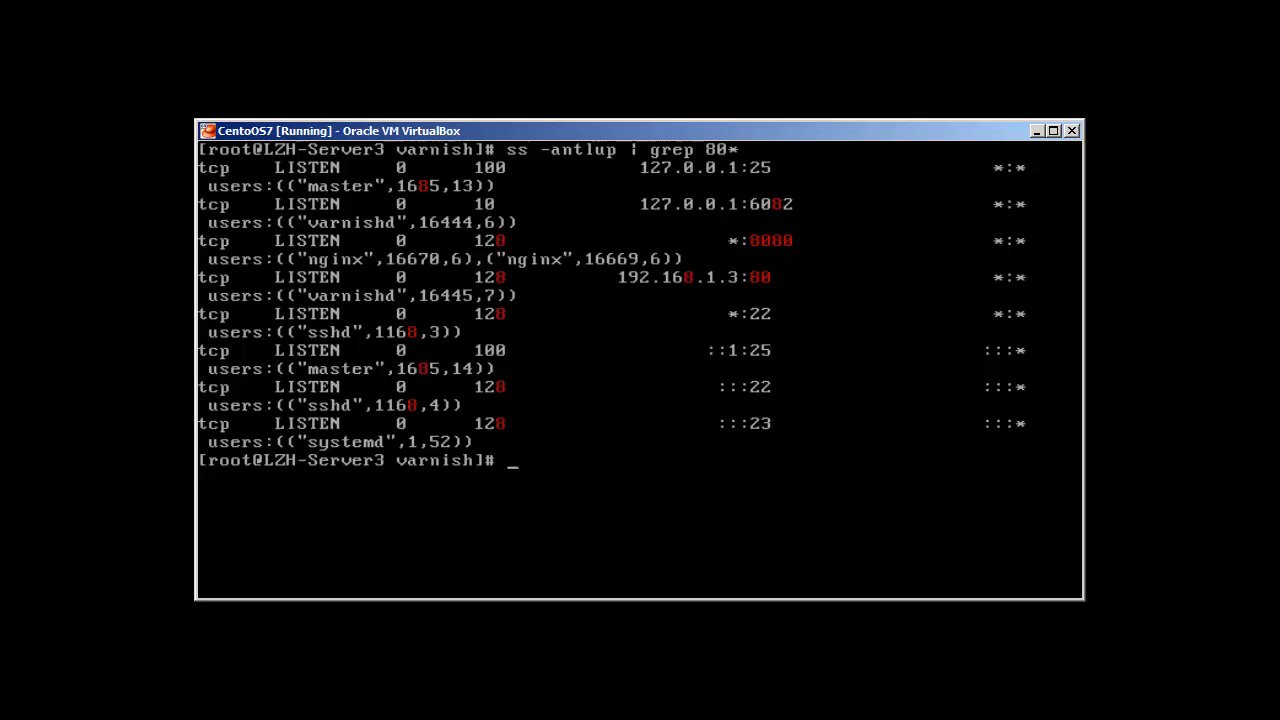
text(varnish)
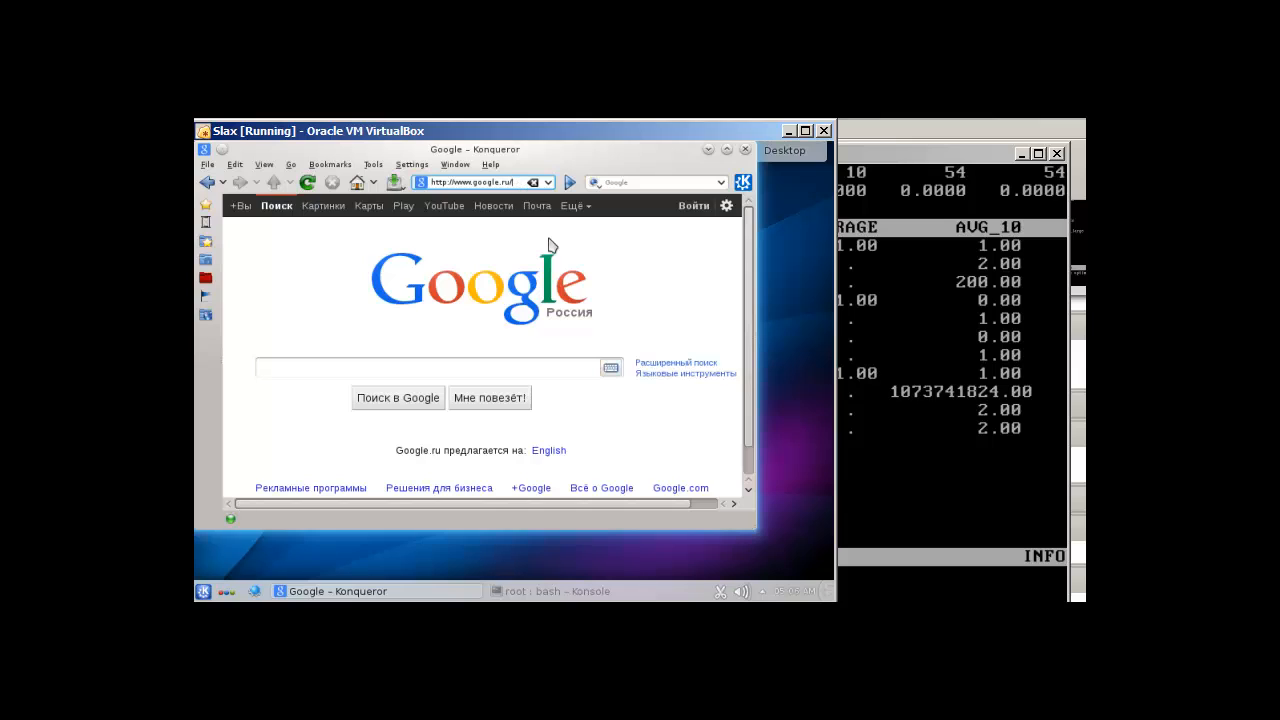
text(http://)
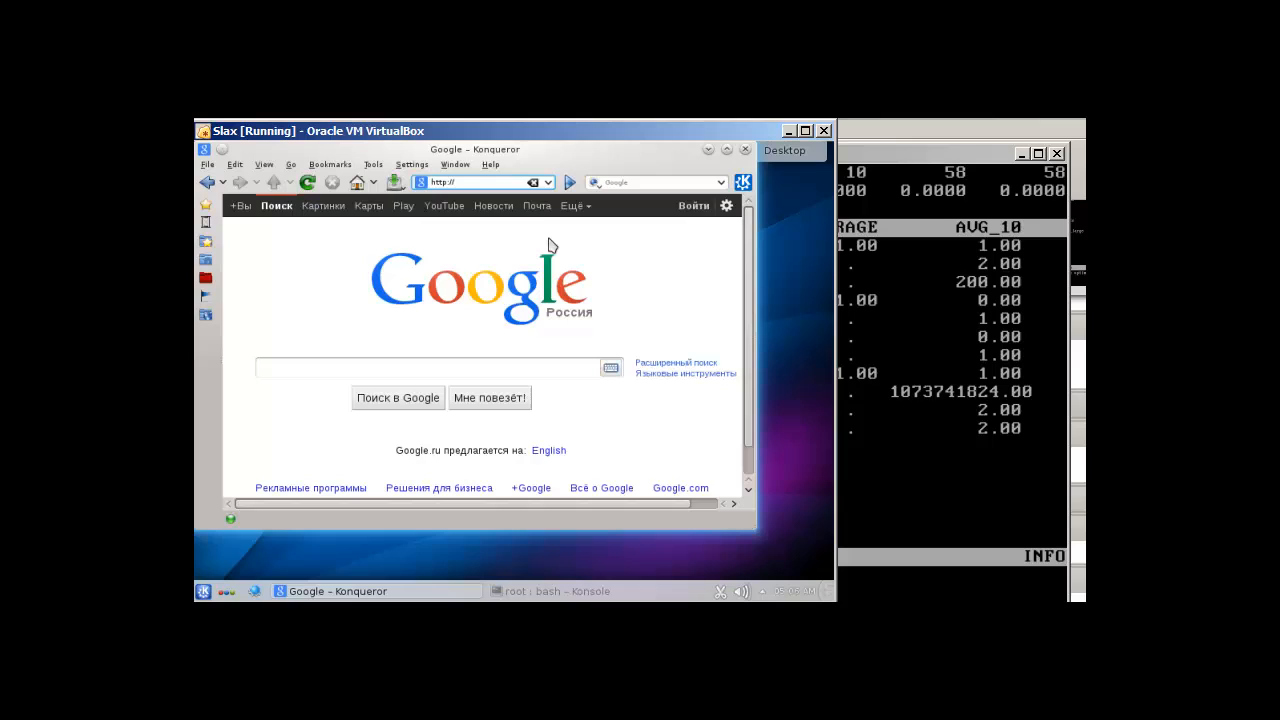
text(192.168.1.3/)
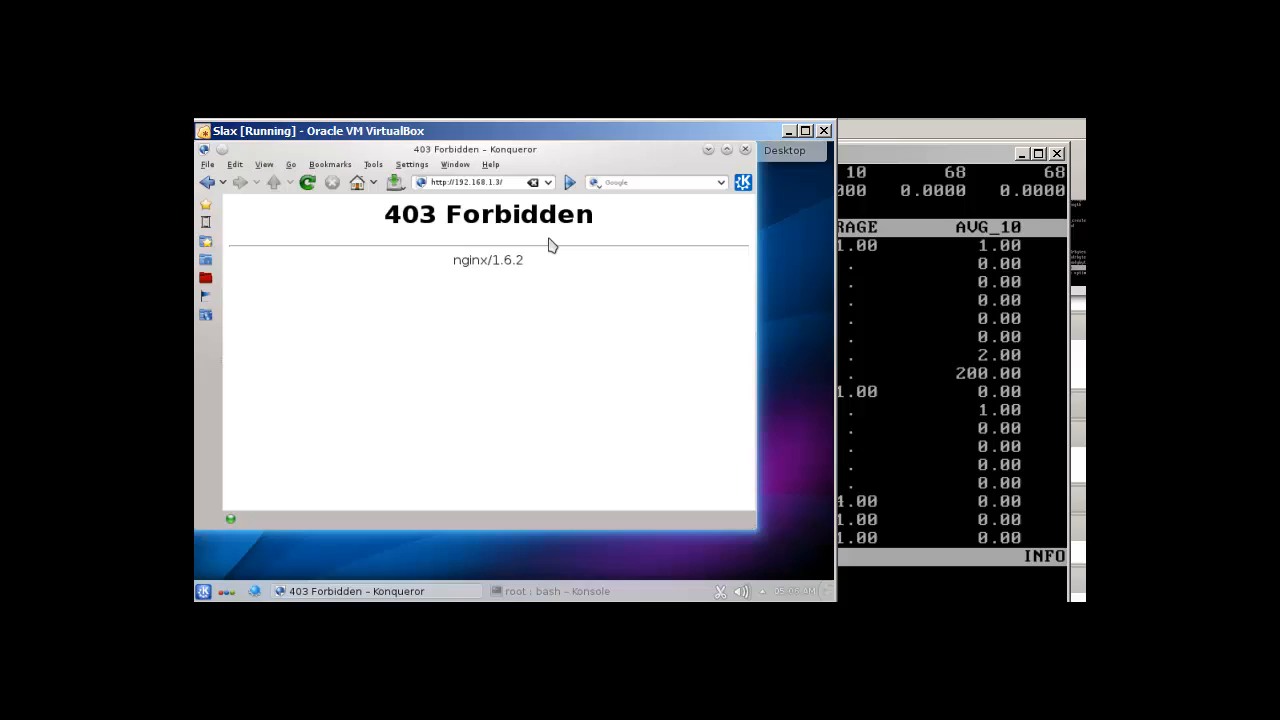
click(480, 182)
text(varnishto)
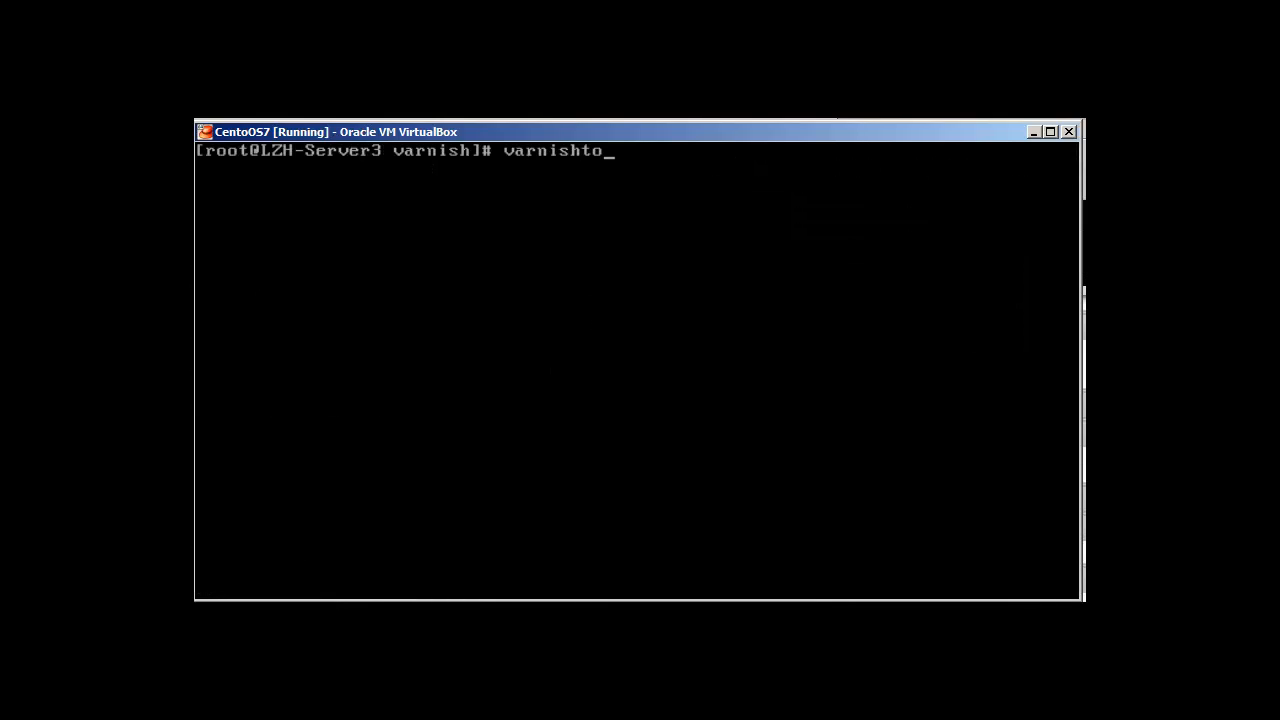
Run varnishtop, varnishlog, varnishhist and varnishstat in turn to inspect Varnish activity.
key(BackSpace)
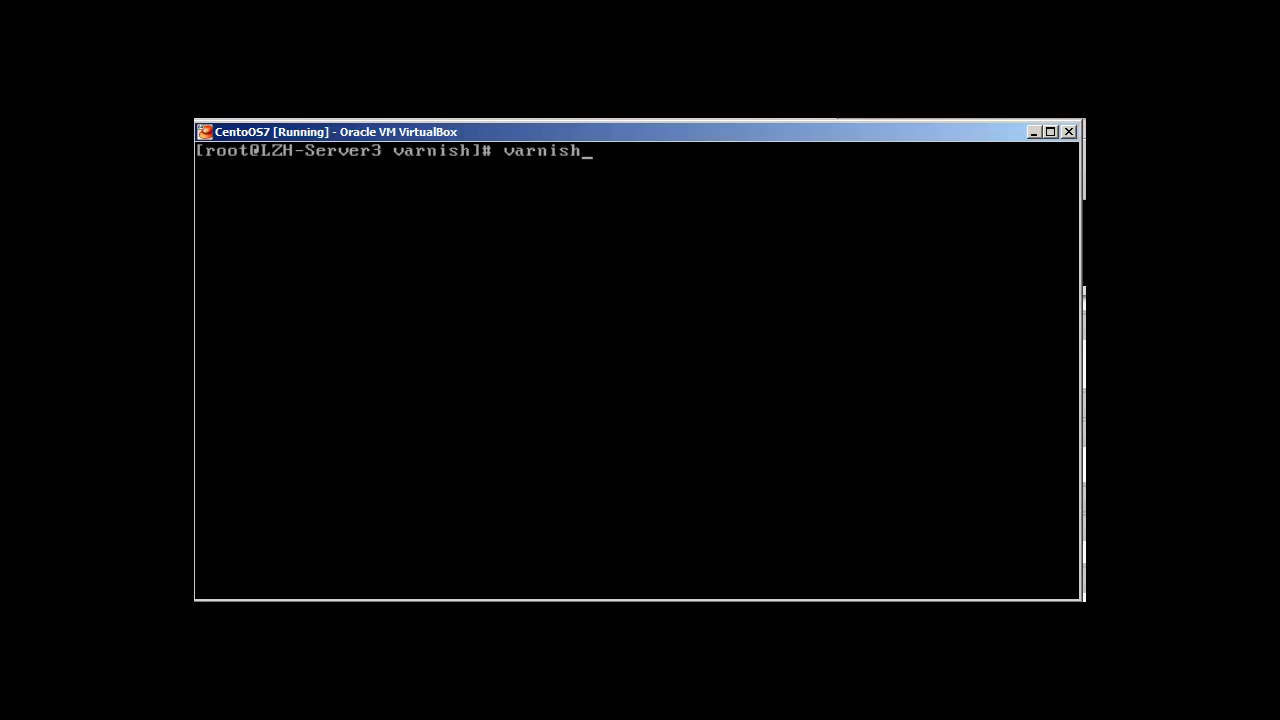
key(Tab)
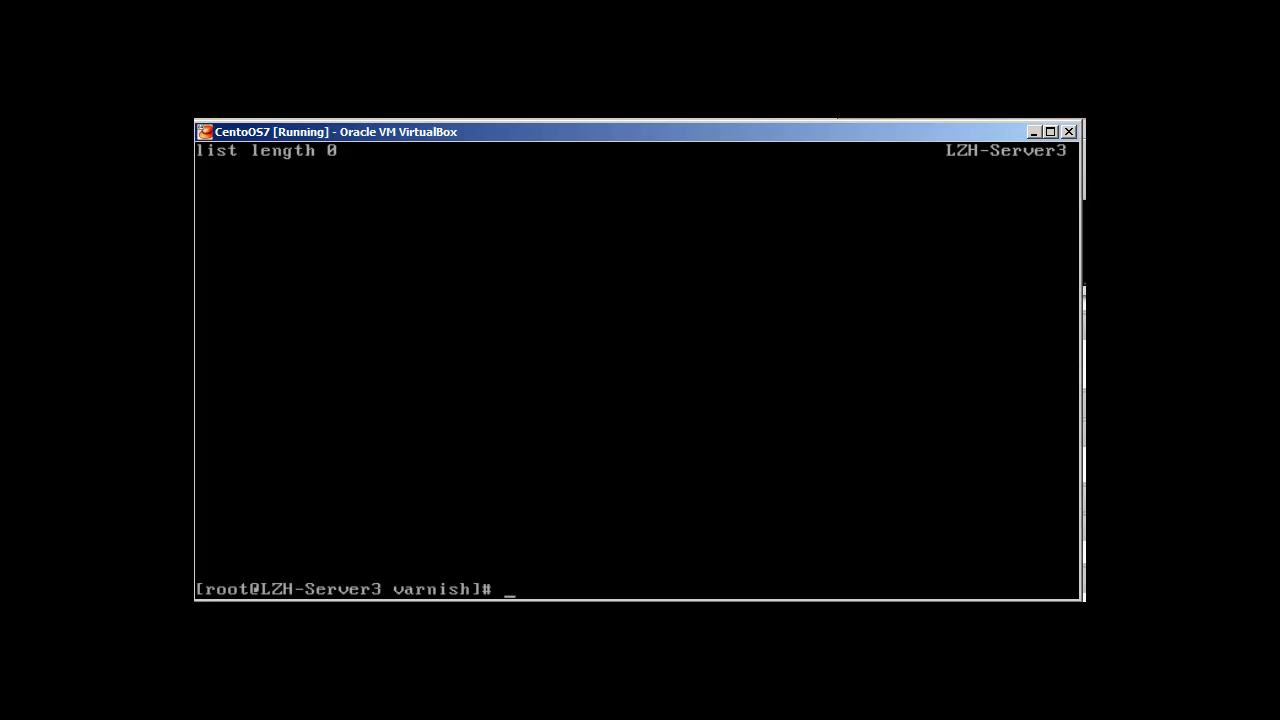
text(varnishlog)
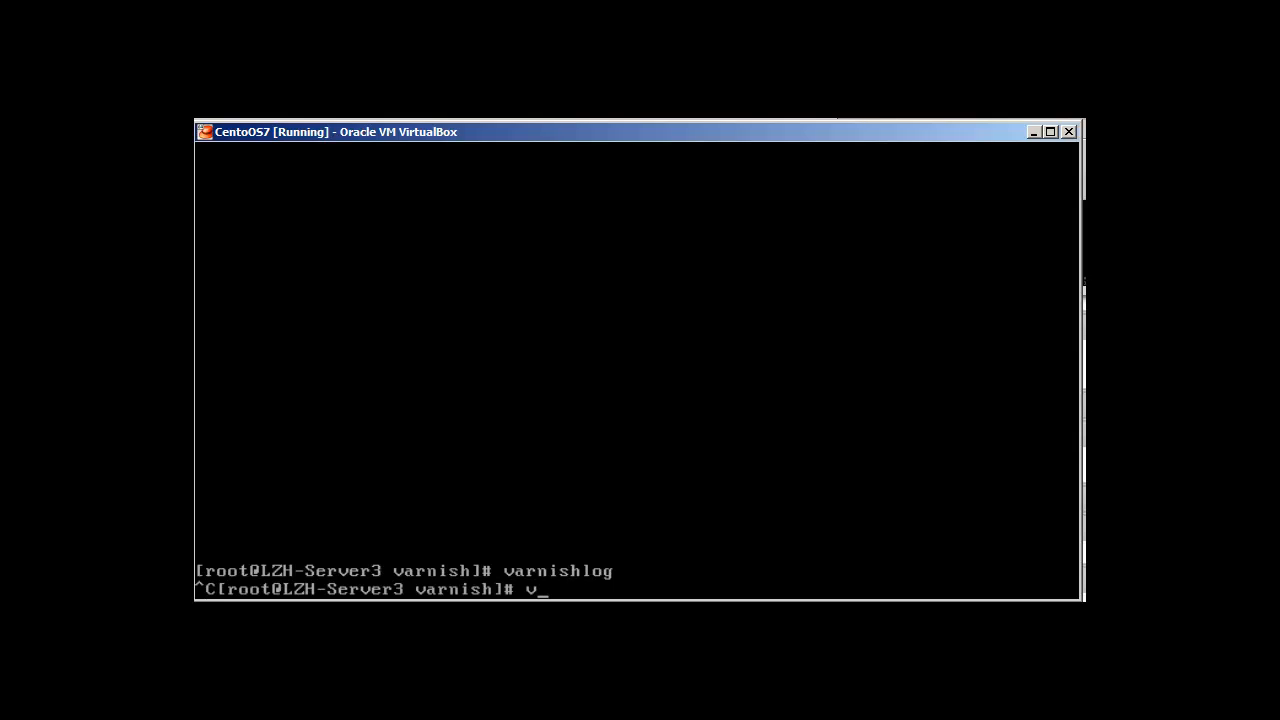
text(arnishhist)
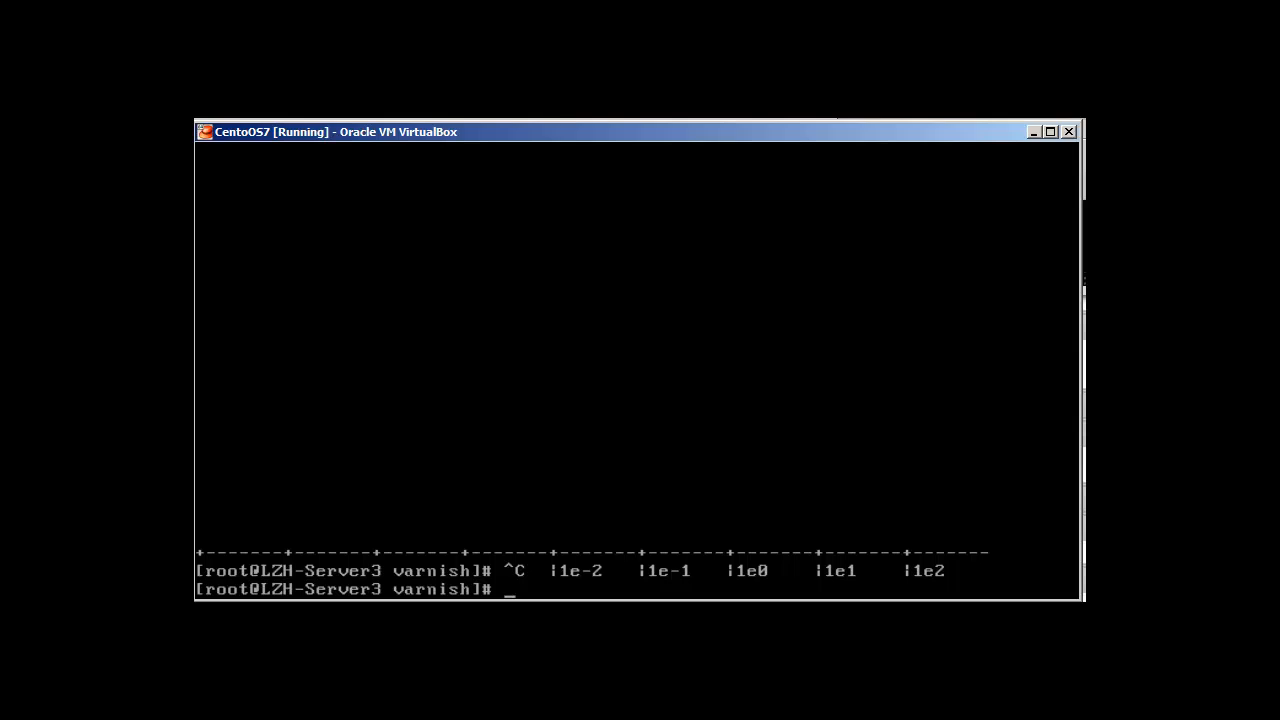
text(varnishstat)
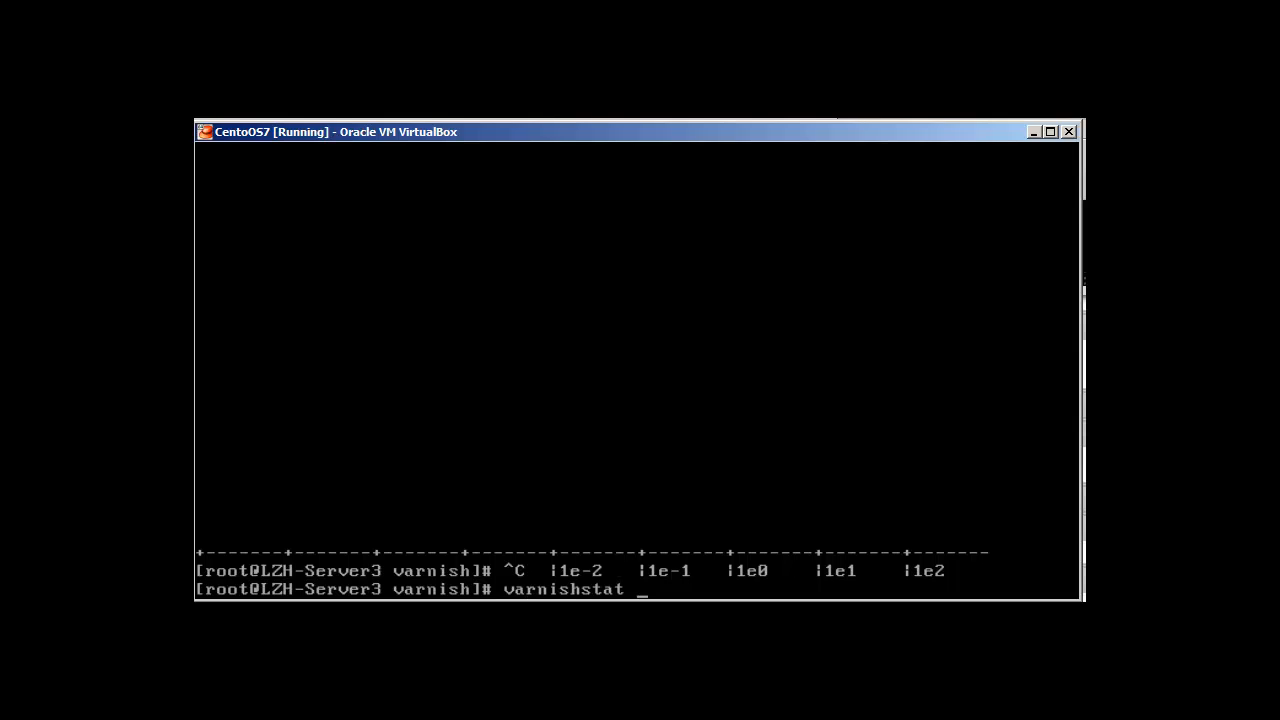